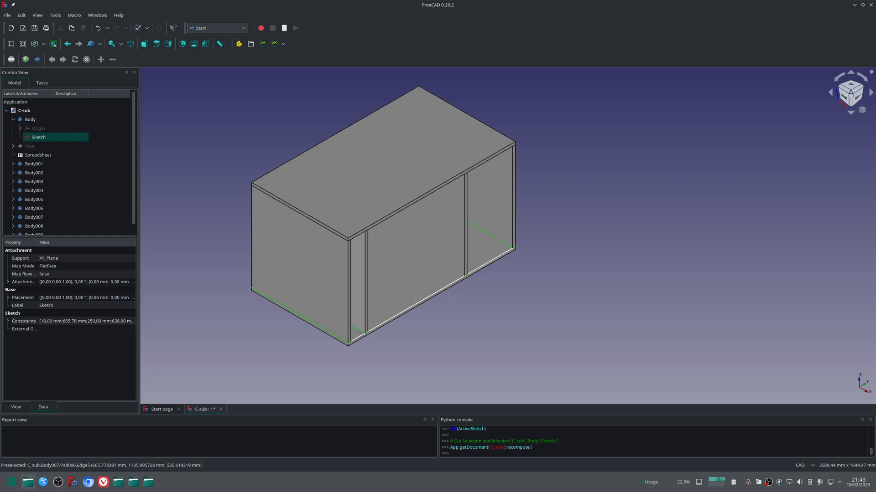
mouse_move(522, 179)
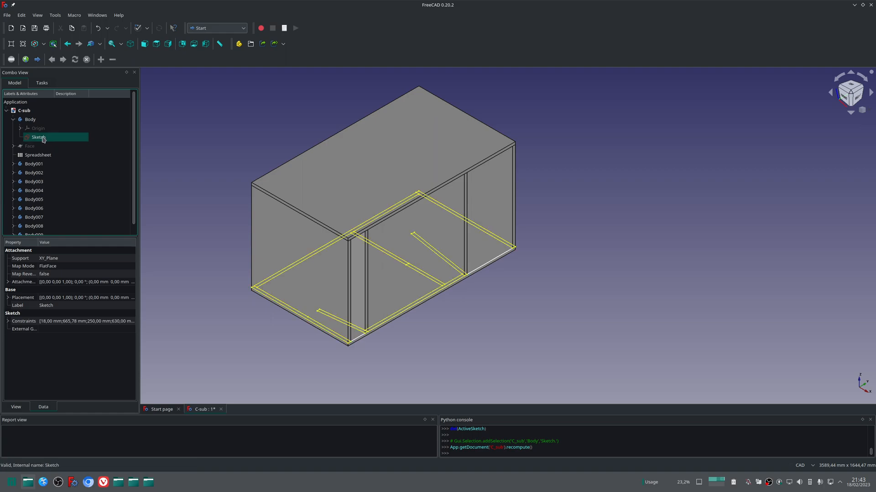
Open the enclosure's master Sketch under Body in Sketcher edit mode
double_click(38, 136)
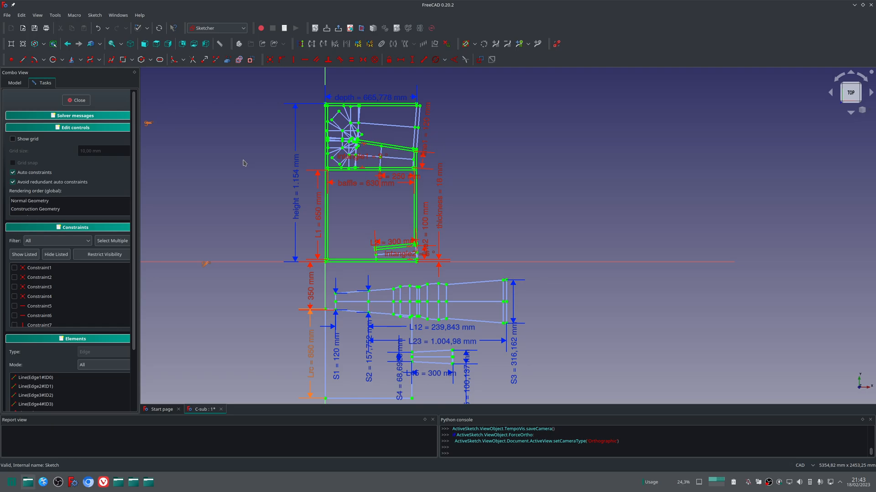
mouse_move(234, 164)
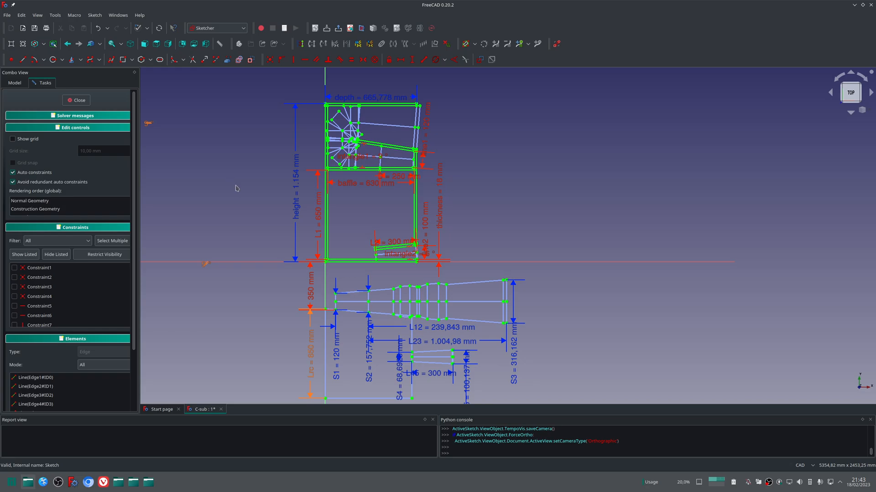
mouse_move(245, 154)
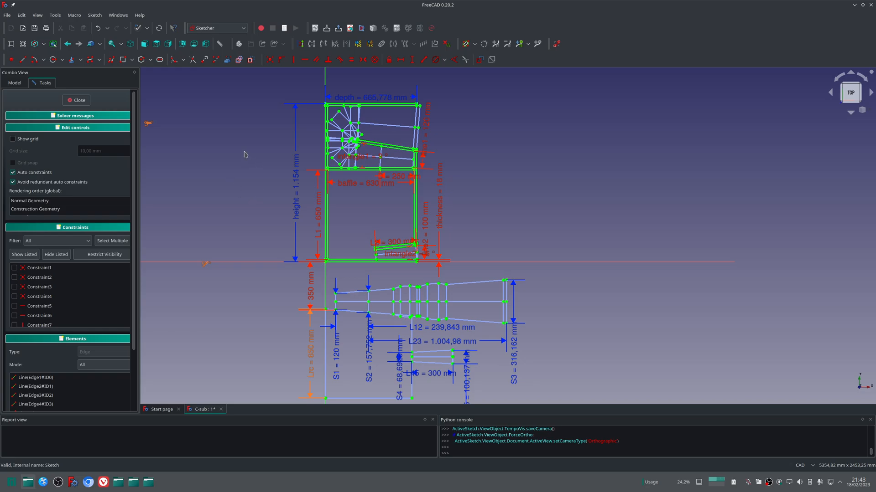
mouse_move(288, 173)
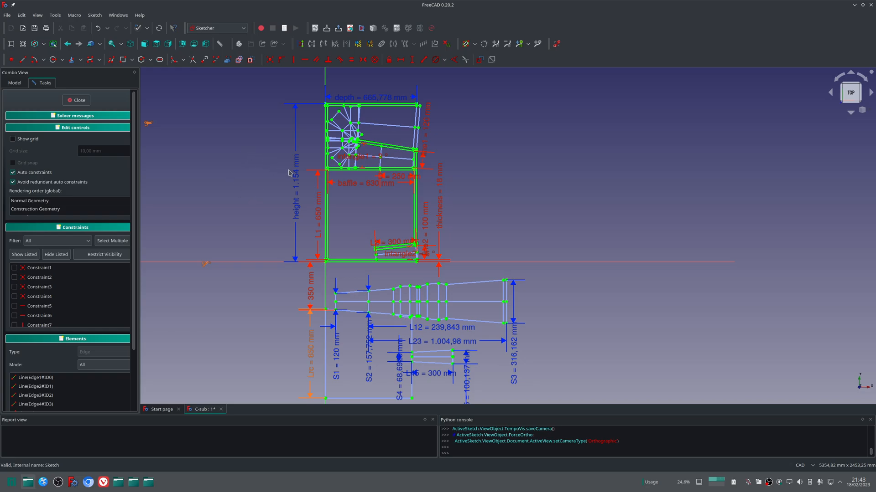
mouse_move(266, 199)
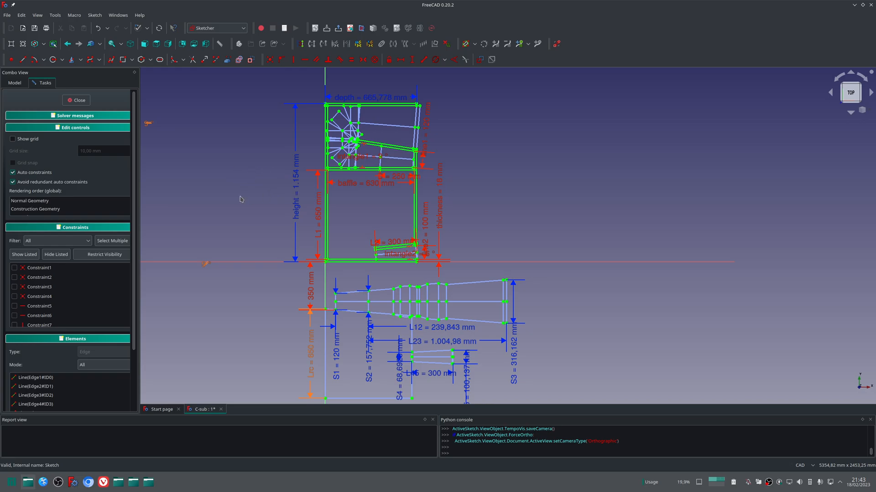
mouse_move(243, 174)
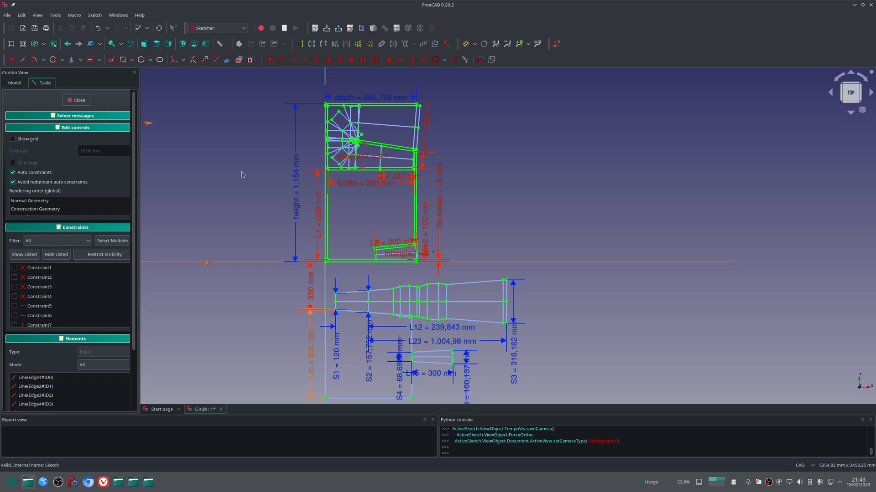
mouse_move(376, 96)
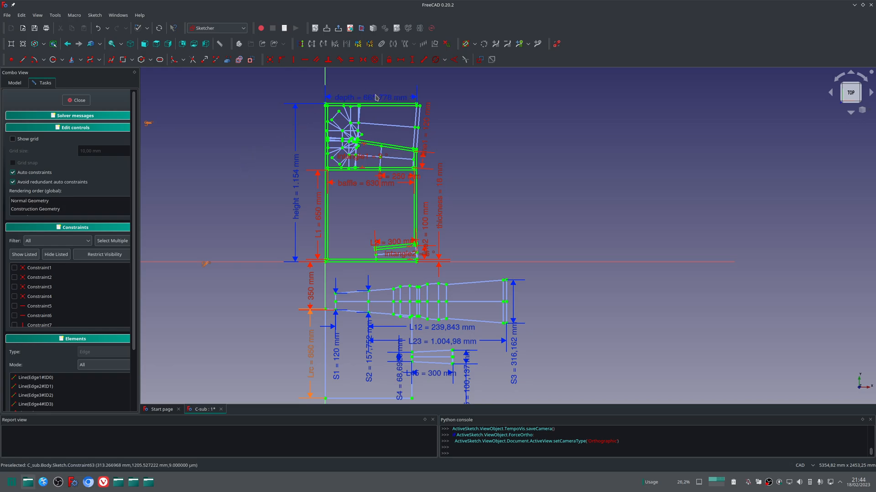
mouse_move(505, 211)
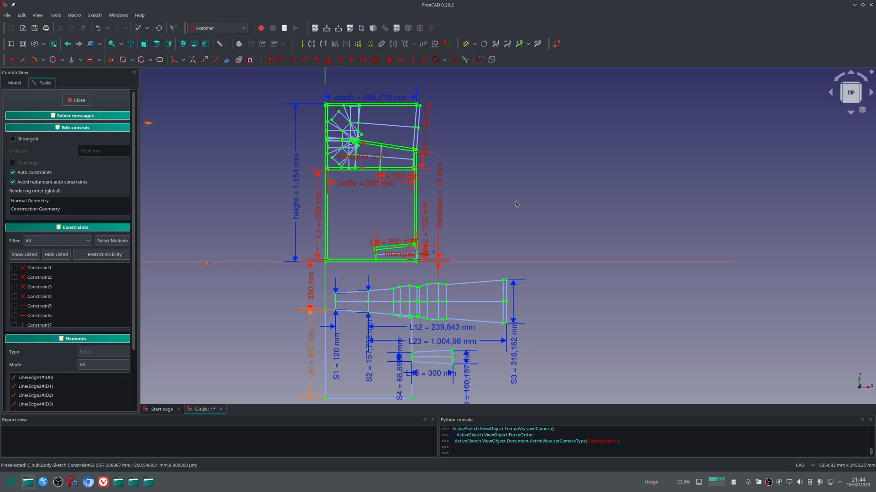
Add a reference horizontal distance of 1244.83 mm across the horn end points
left_click(479, 61)
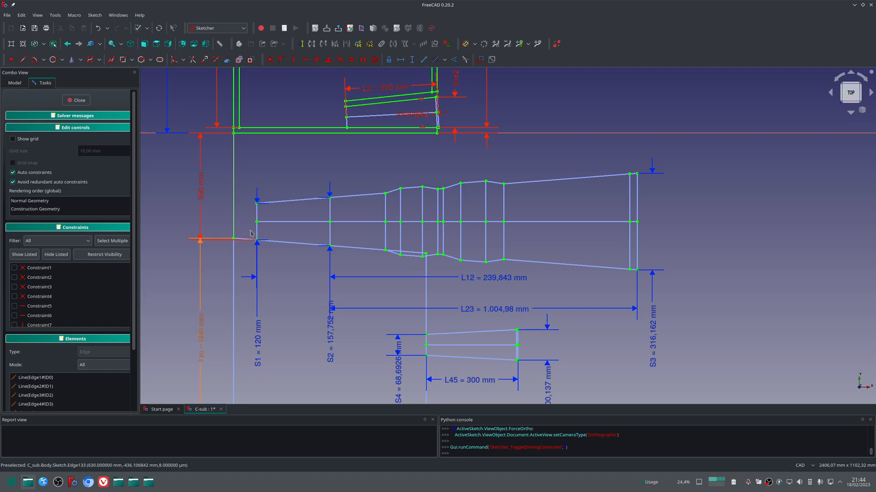
mouse_move(629, 222)
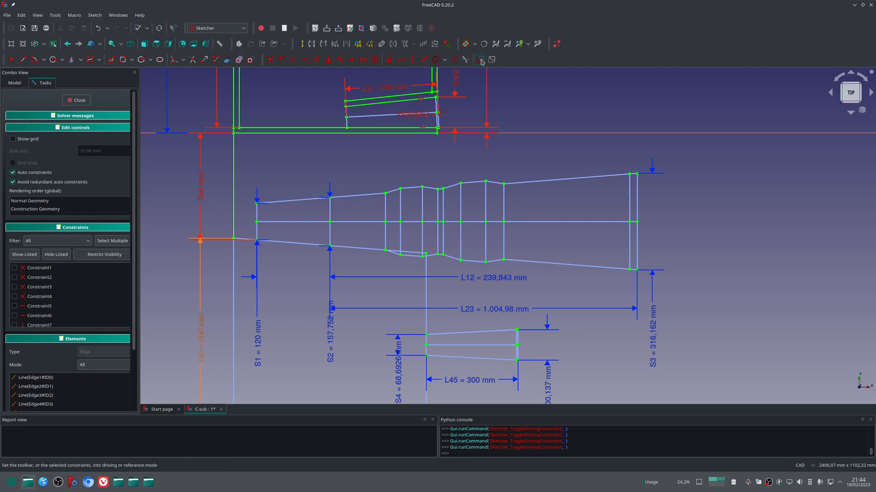
mouse_move(398, 60)
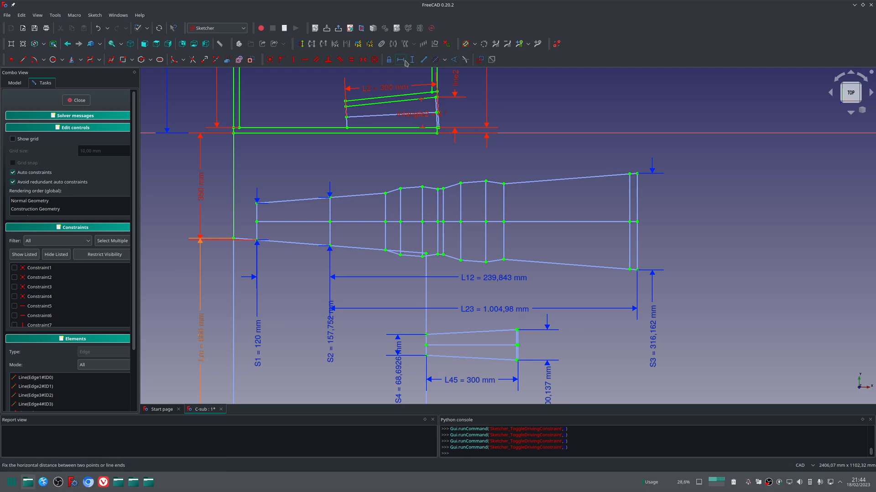
mouse_move(399, 60)
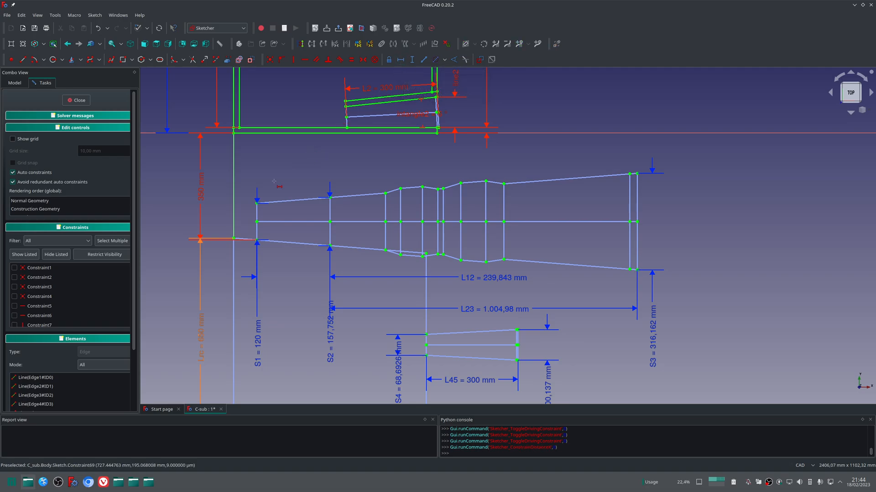
left_click(630, 174)
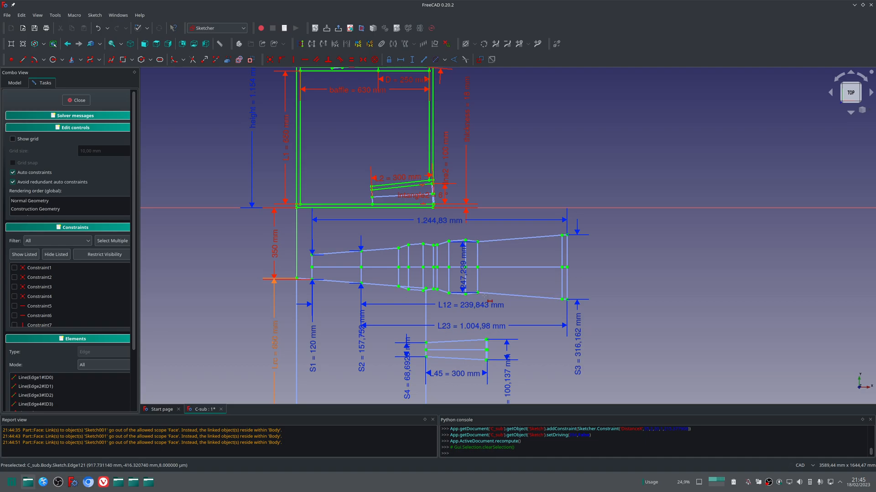
mouse_move(485, 308)
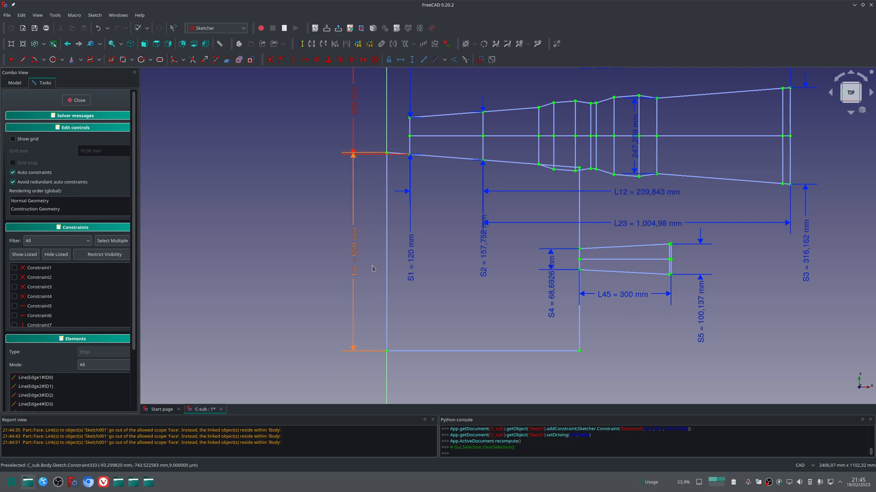
mouse_move(361, 241)
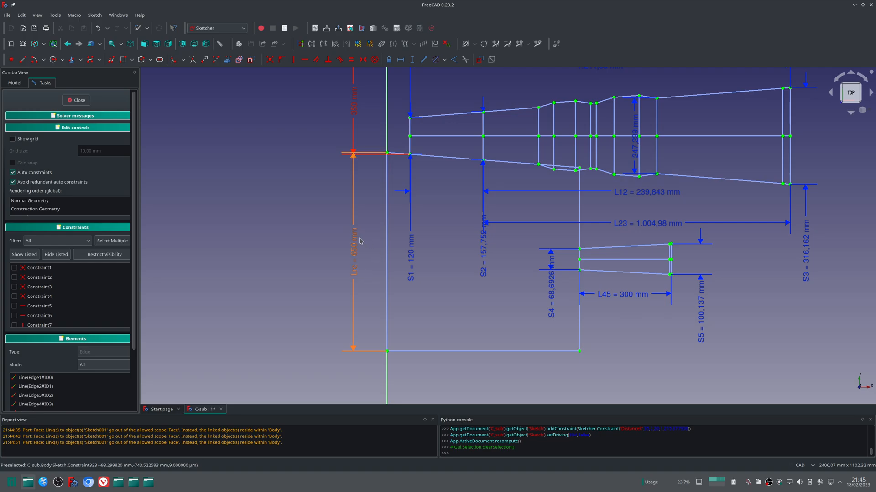
mouse_move(365, 241)
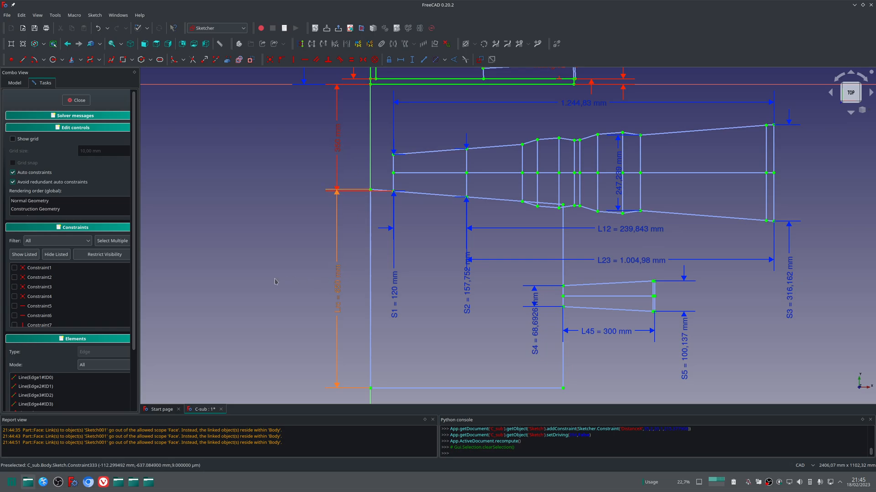
mouse_move(319, 289)
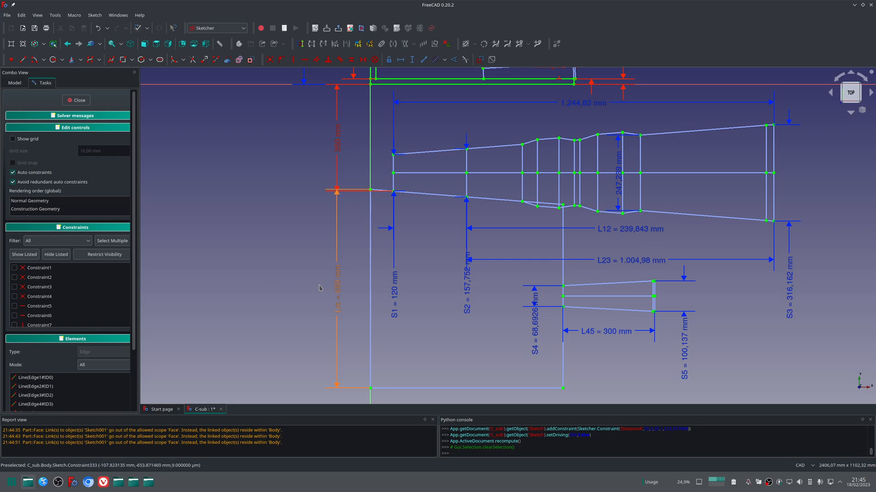
mouse_move(279, 282)
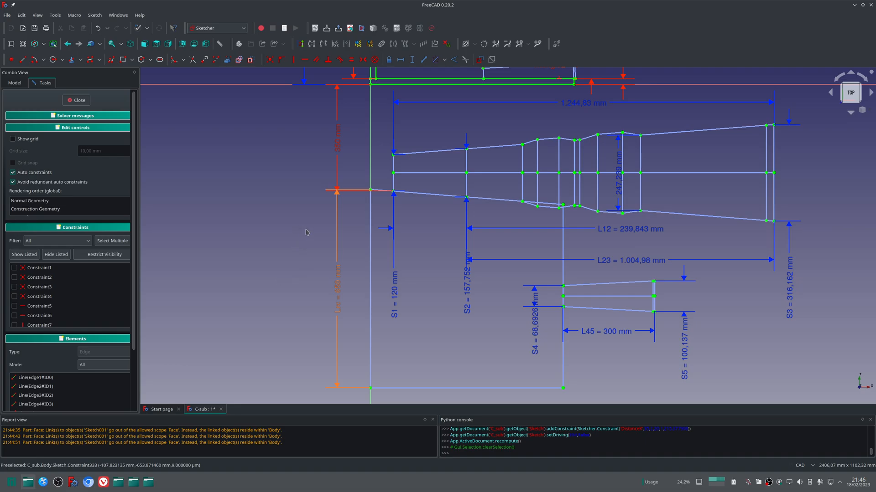
mouse_move(303, 226)
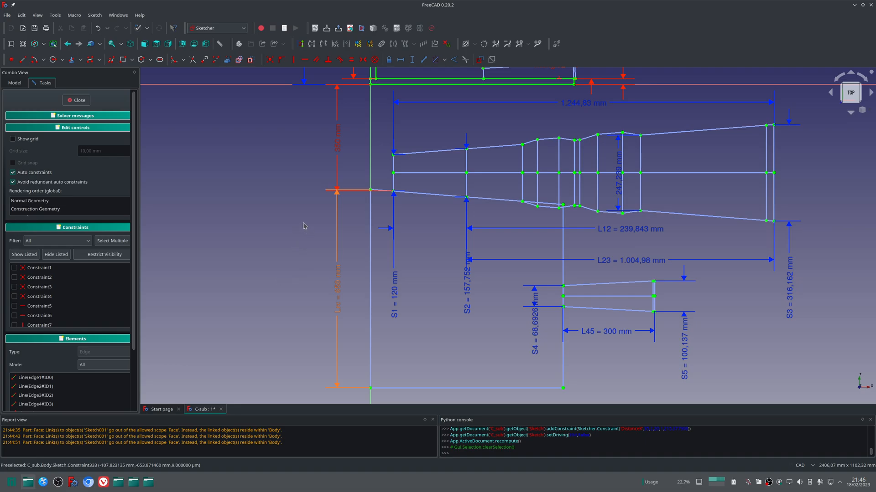
mouse_move(310, 221)
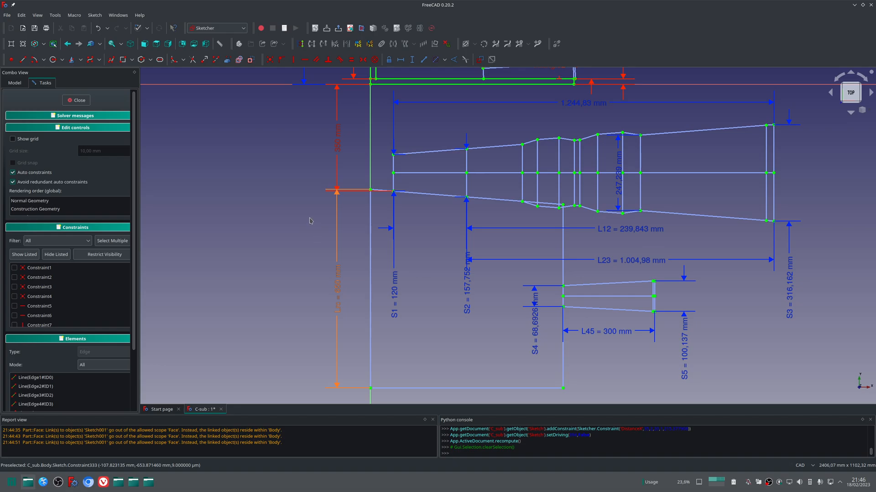
mouse_move(310, 181)
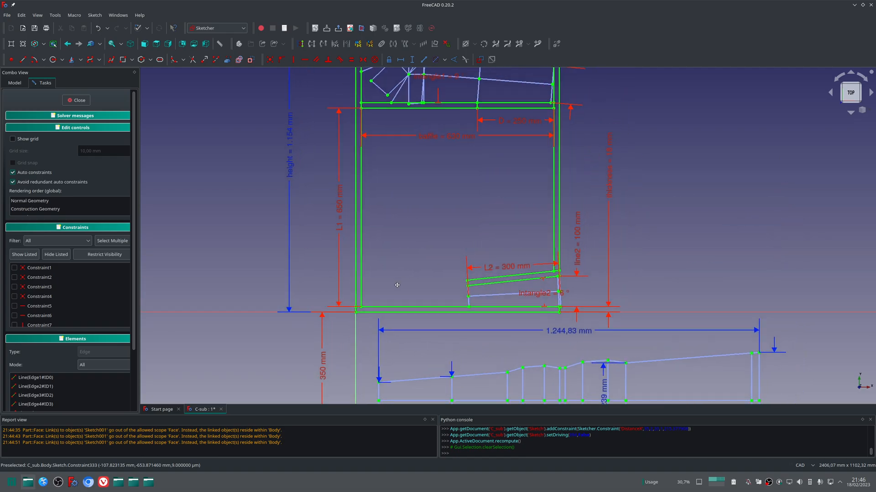
scroll("down", 3)
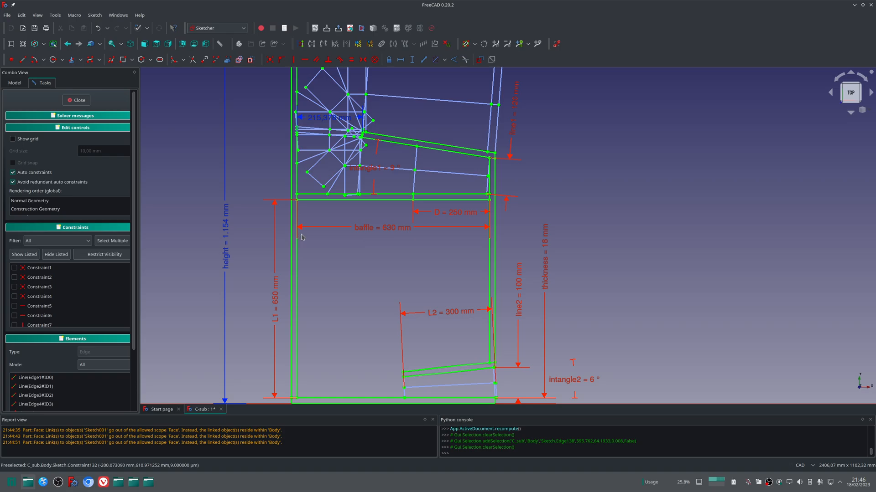
mouse_move(357, 255)
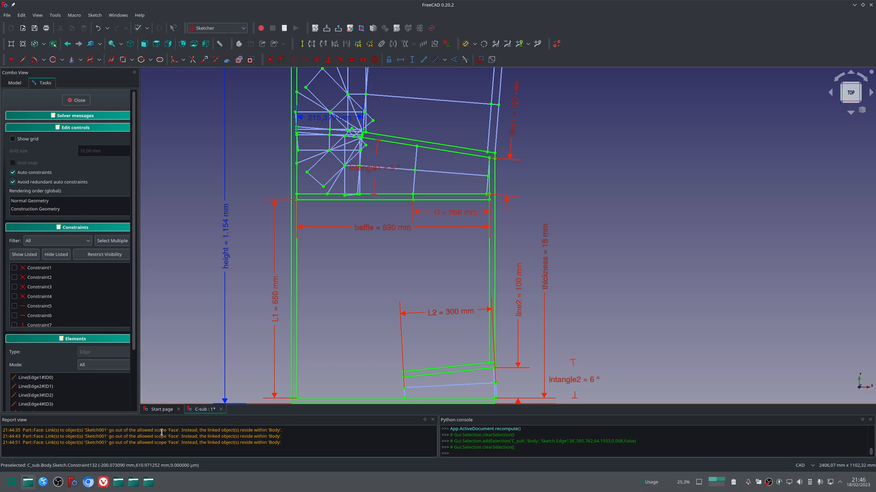
Read the TF-1020 datasheet drawing in Chrome: 256 mm overall, 229 mm baffle hole
left_click(103, 481)
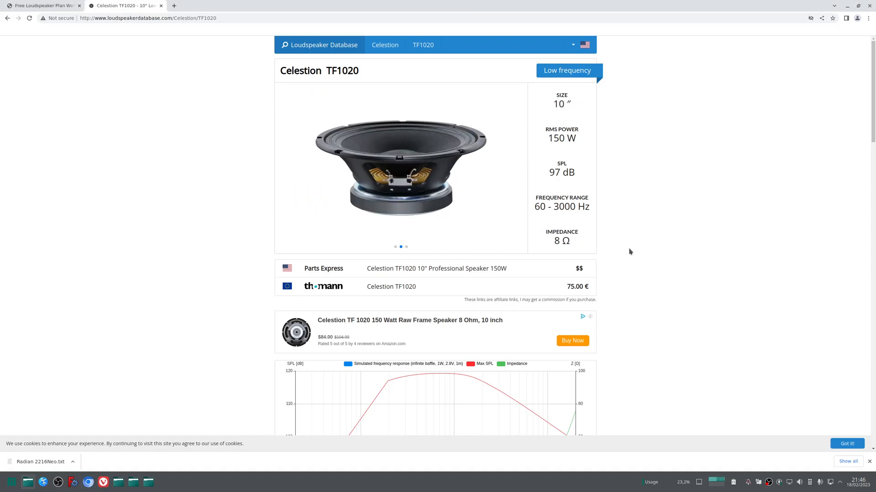
scroll("down", 3)
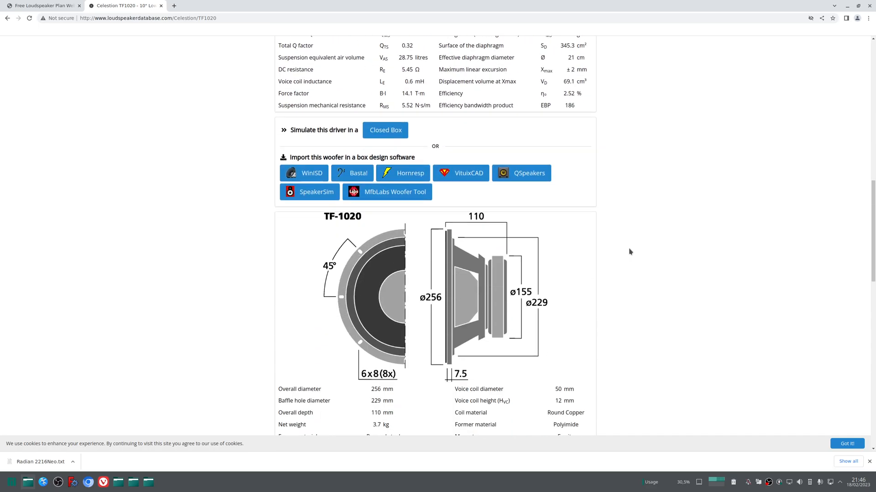
scroll("down", 3)
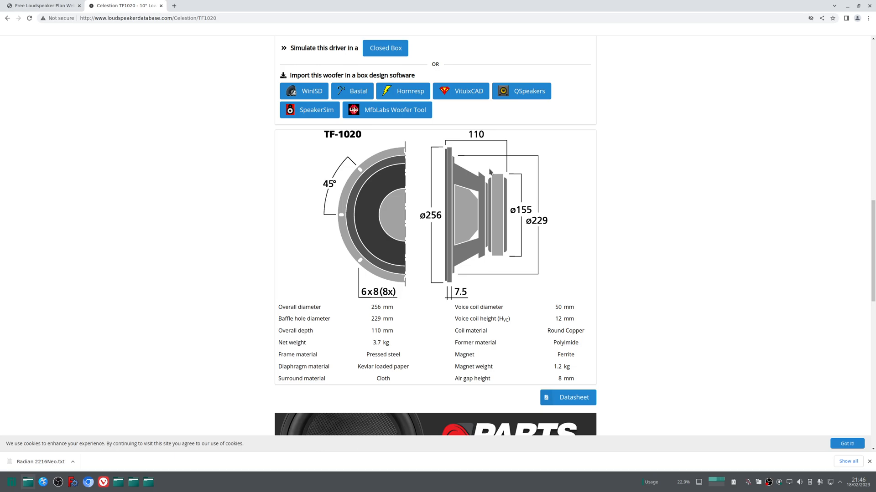
mouse_move(469, 279)
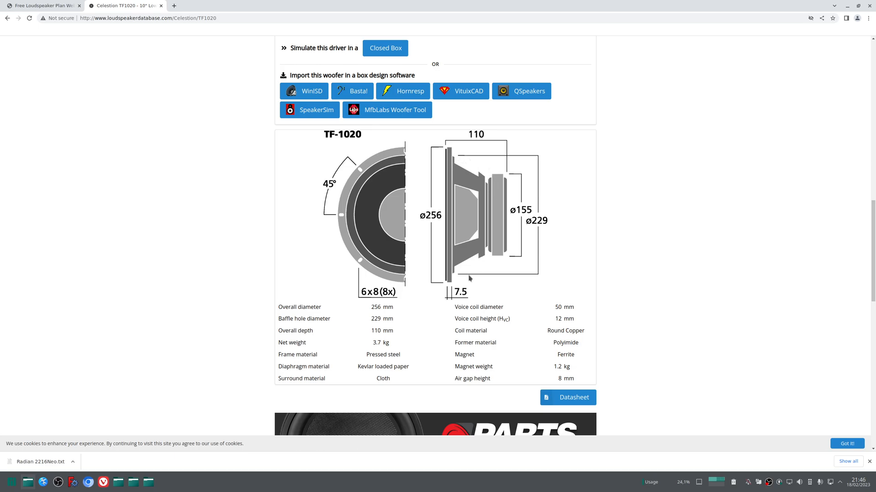
mouse_move(476, 235)
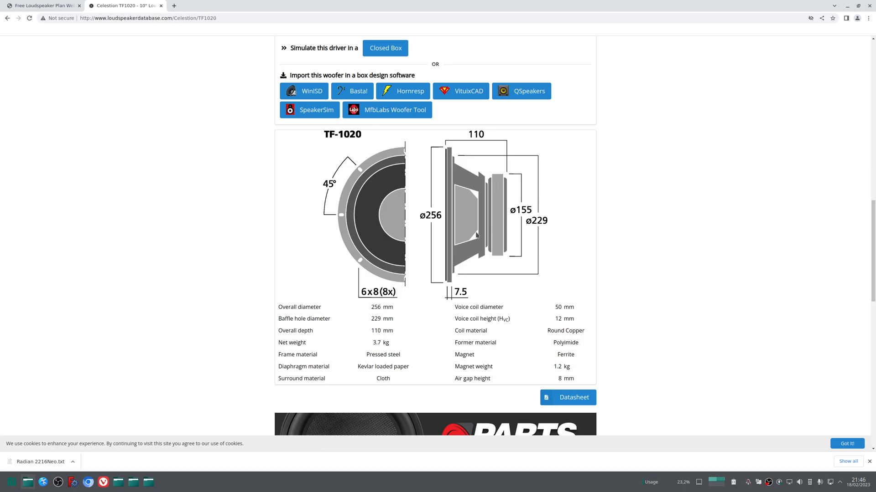
mouse_move(534, 228)
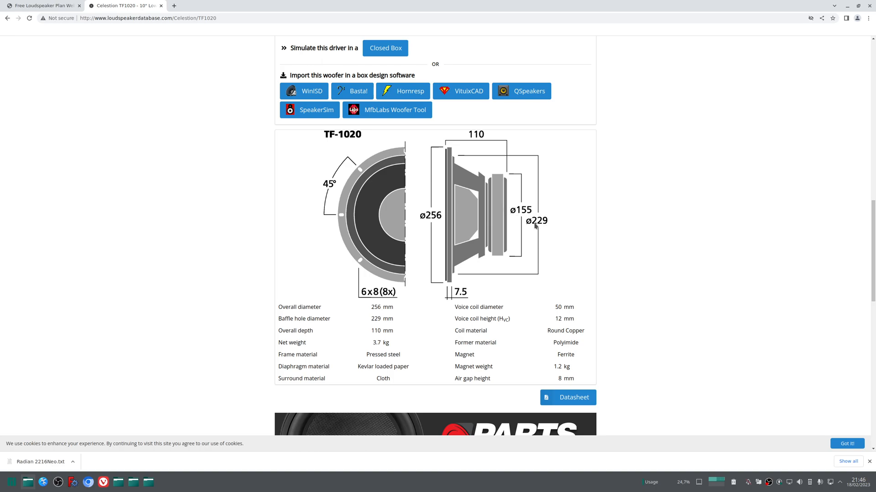
mouse_move(428, 222)
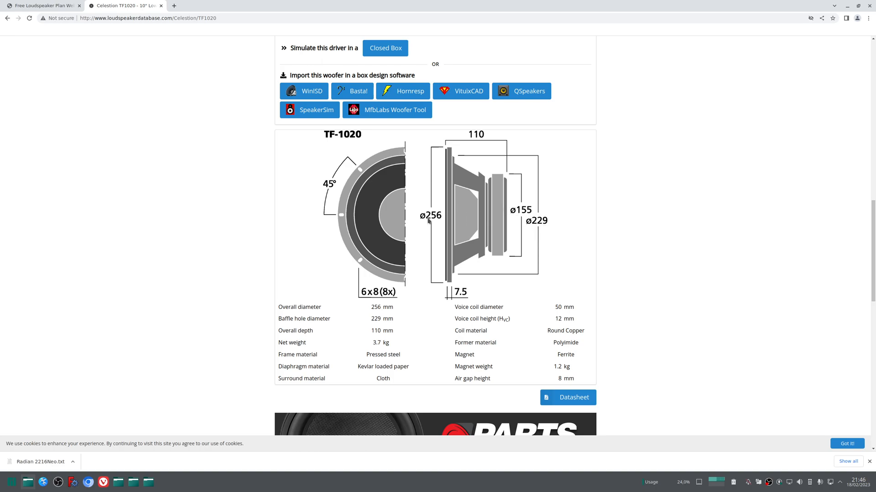
mouse_move(438, 222)
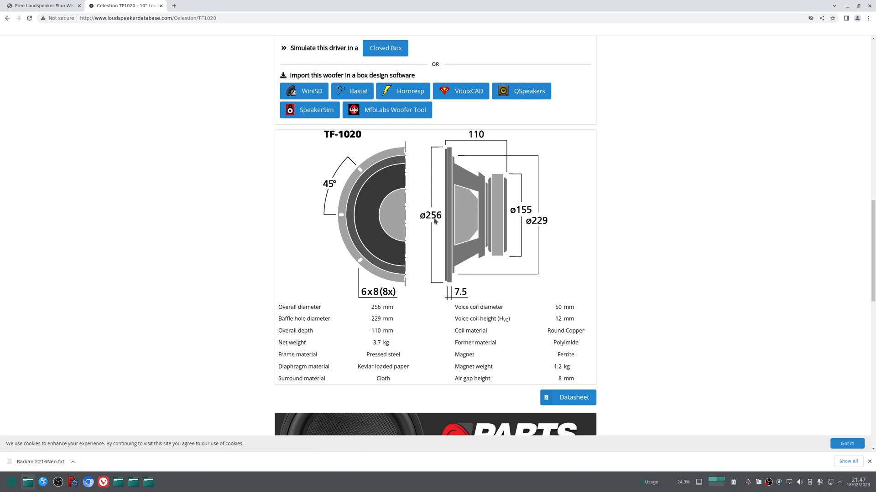
mouse_move(159, 418)
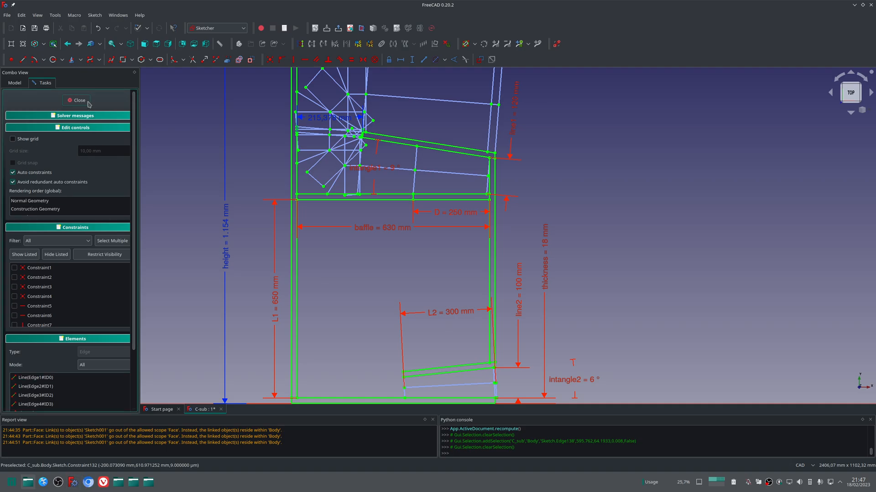
Set the spreadsheet's Baffle Hole cell to =22cm and return to the C-sub model view
left_click(76, 100)
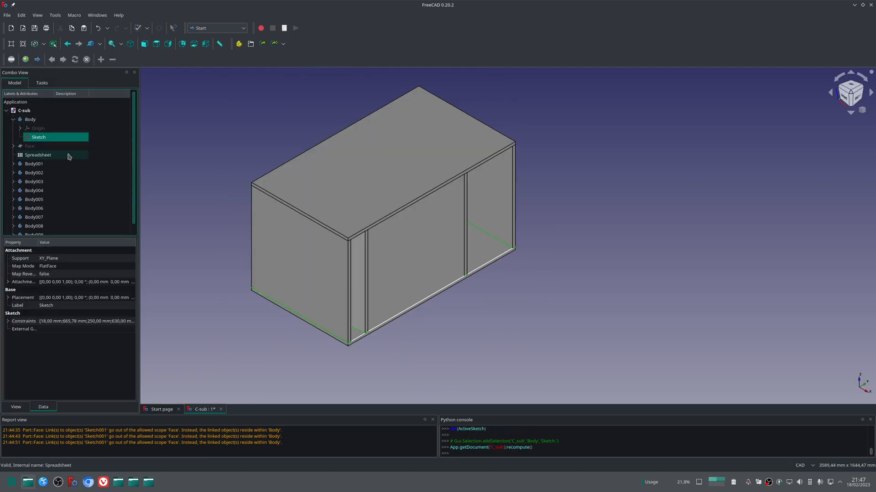
double_click(38, 154)
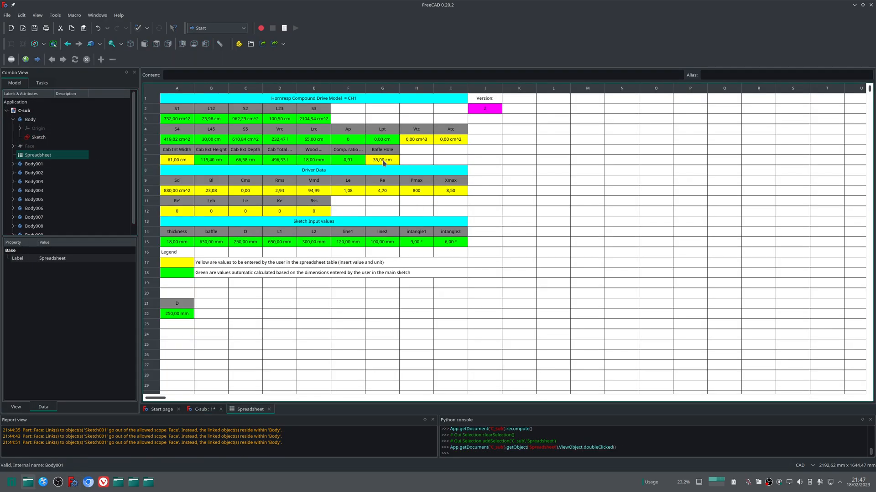
left_click(382, 159)
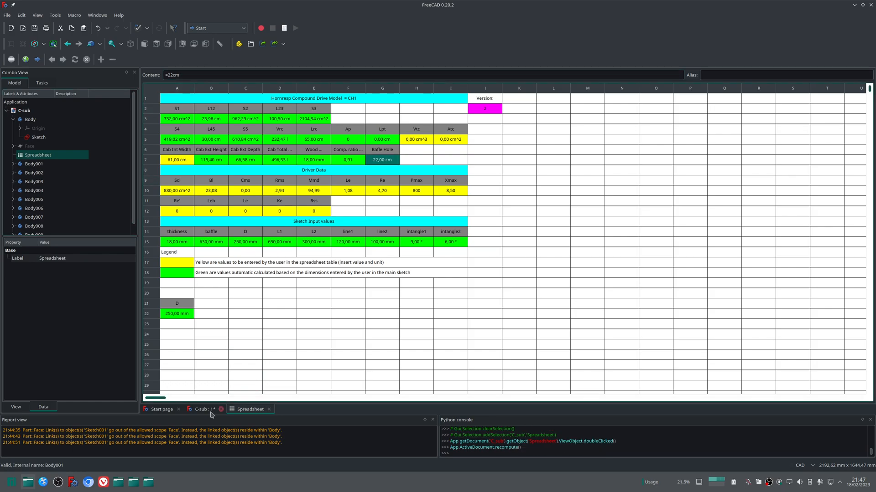
left_click(202, 409)
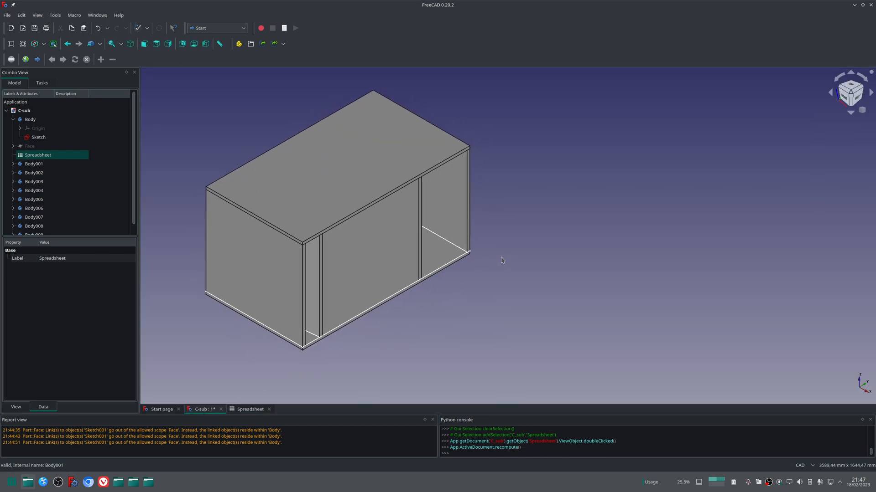
left_click(34, 226)
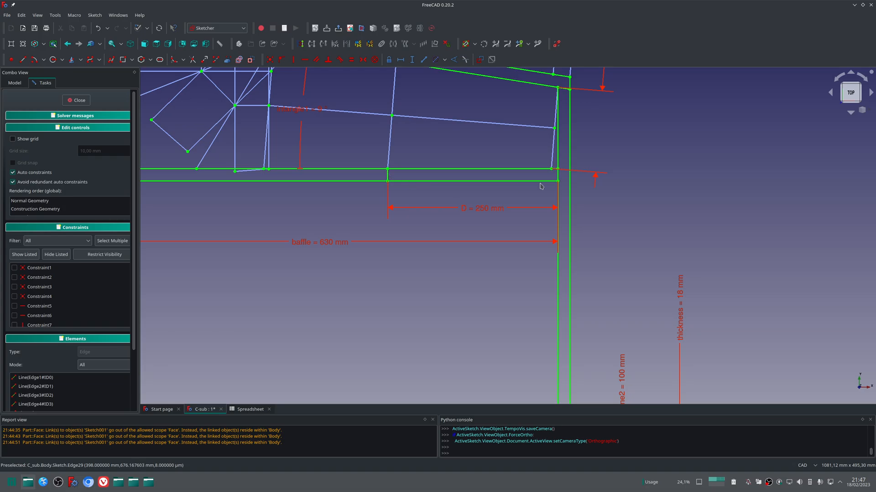
mouse_move(551, 137)
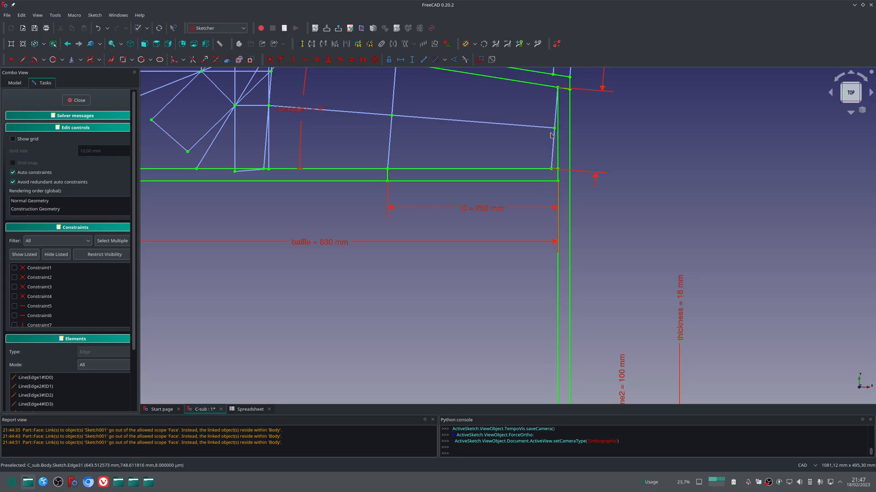
Reduce the sketch's D dimension from 250 mm to 200 mm, then adjust it again
left_click(482, 208)
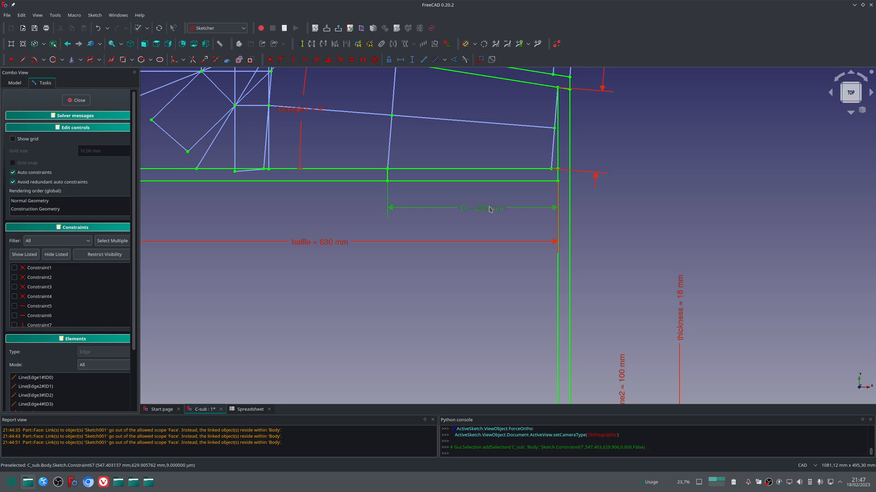
double_click(488, 208)
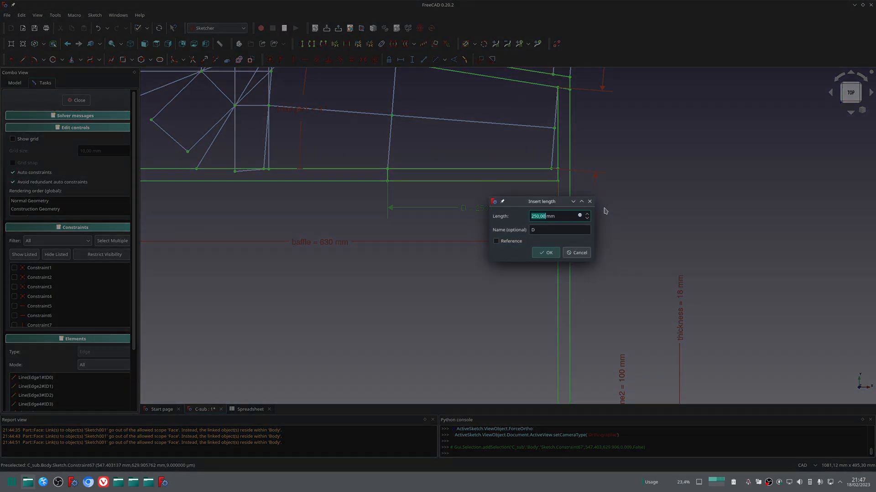
left_click(545, 253)
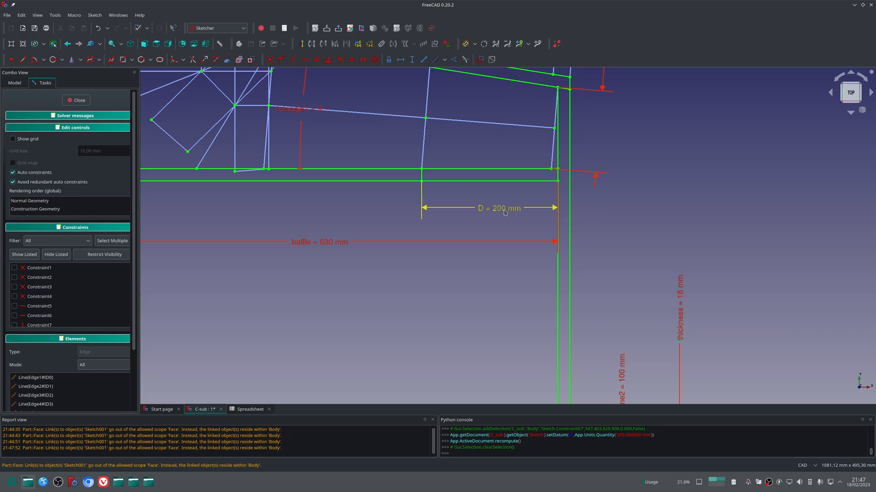
double_click(503, 208)
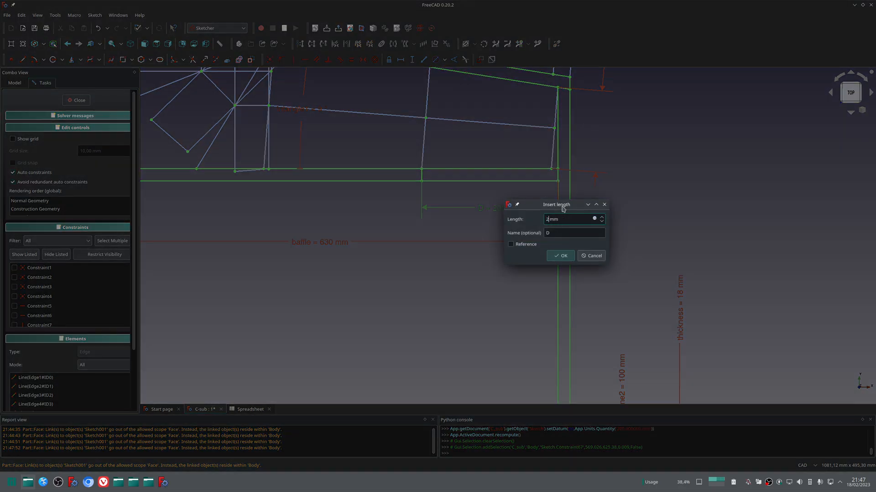
left_click(560, 255)
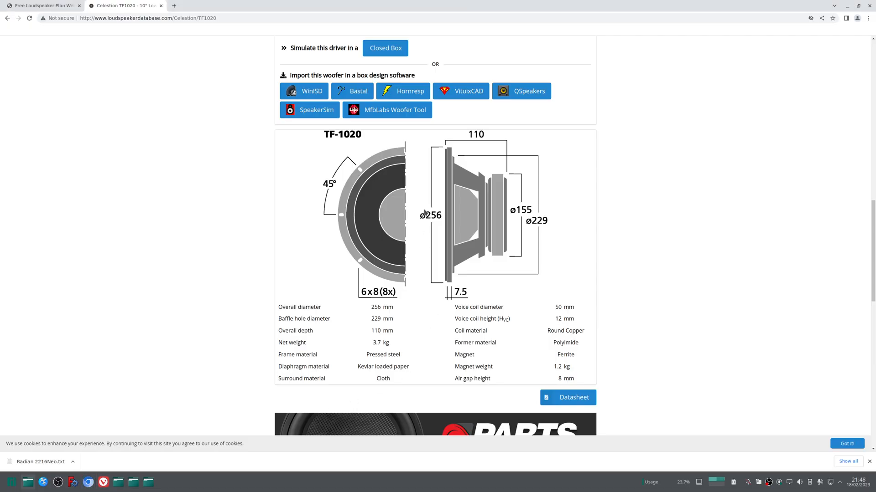
mouse_move(434, 223)
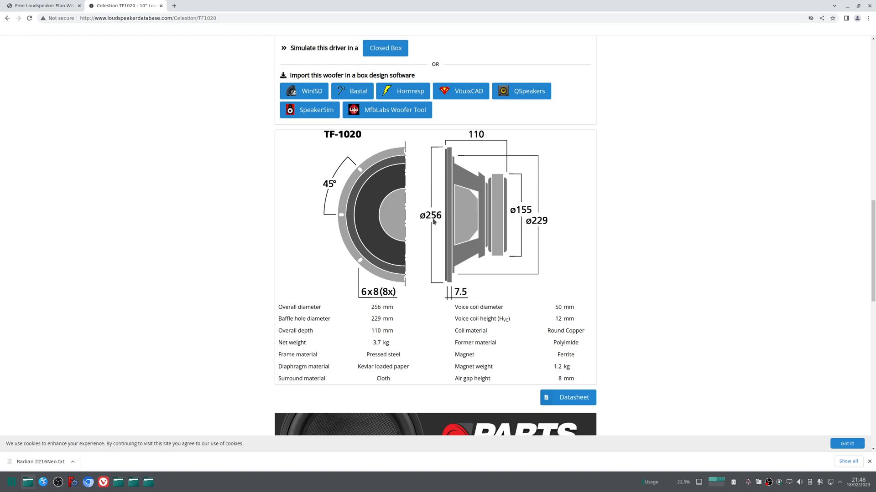
mouse_move(425, 222)
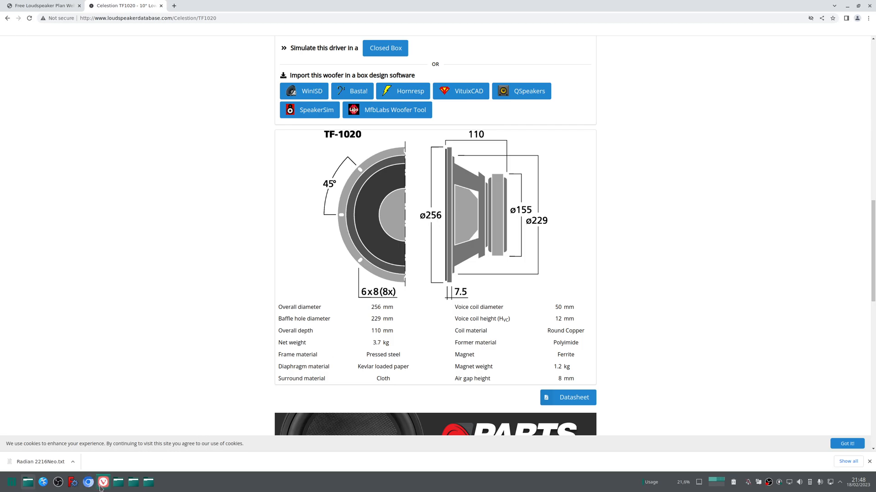
Narrow the baffle width from 530 mm through 600, 550 and 460 mm
left_click(73, 482)
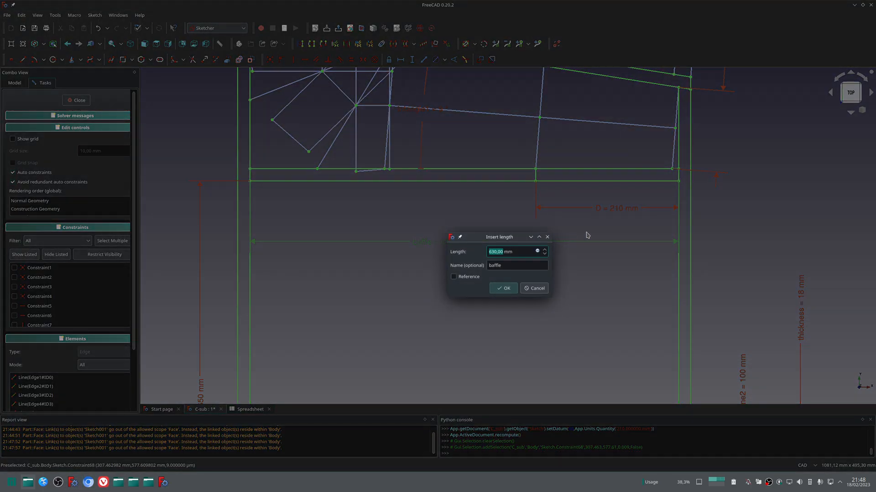
type("0 mm")
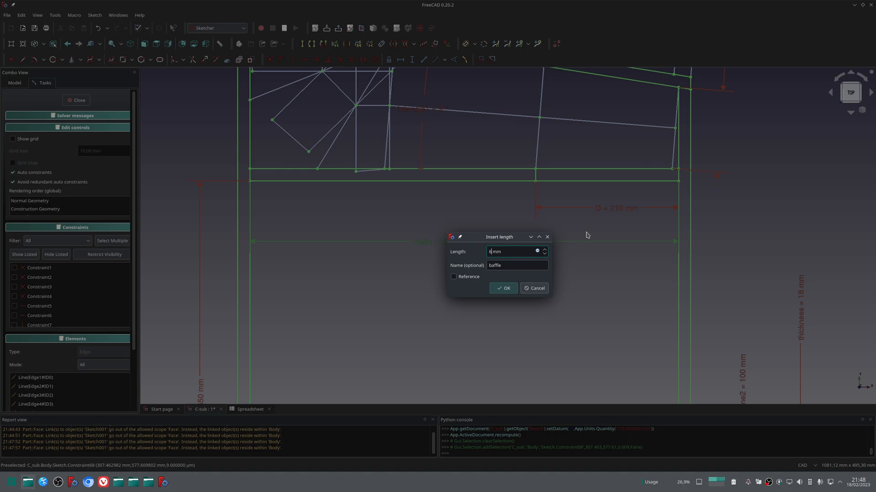
left_click(502, 288)
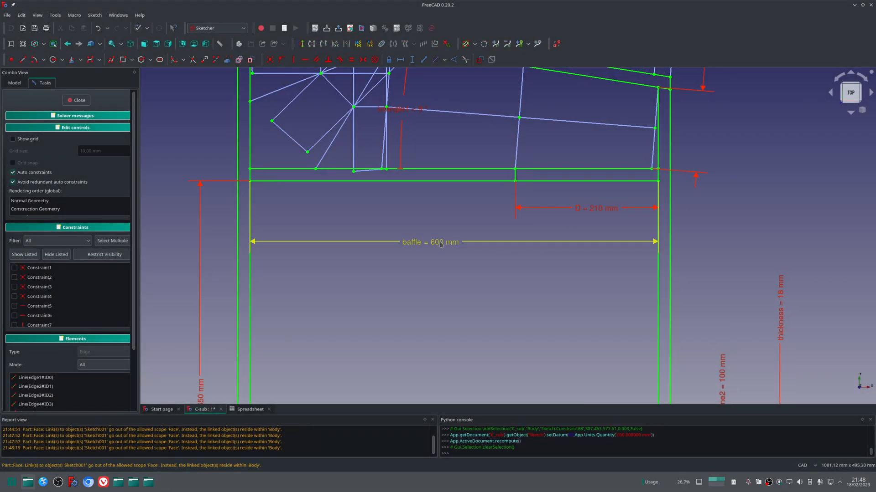
double_click(438, 243)
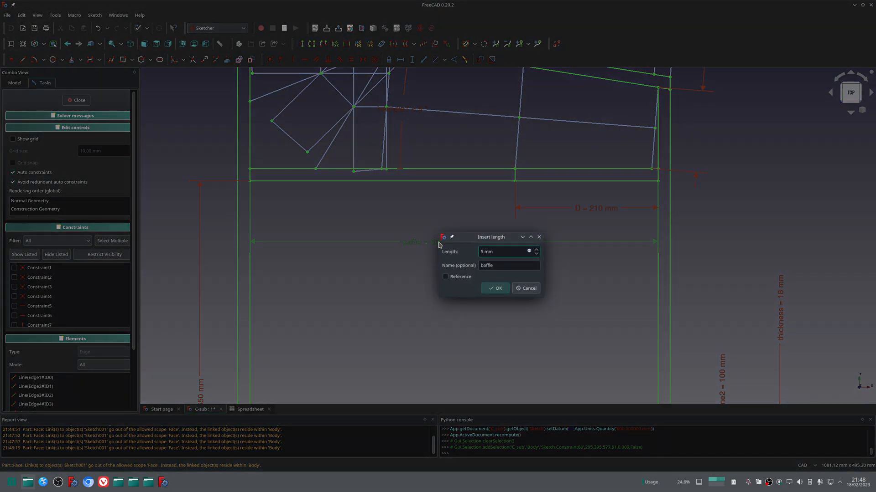
left_click(495, 288)
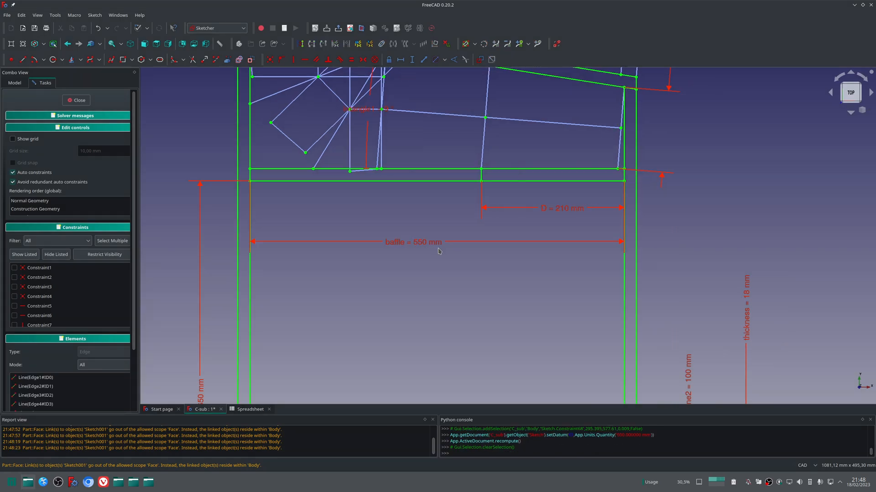
double_click(411, 241)
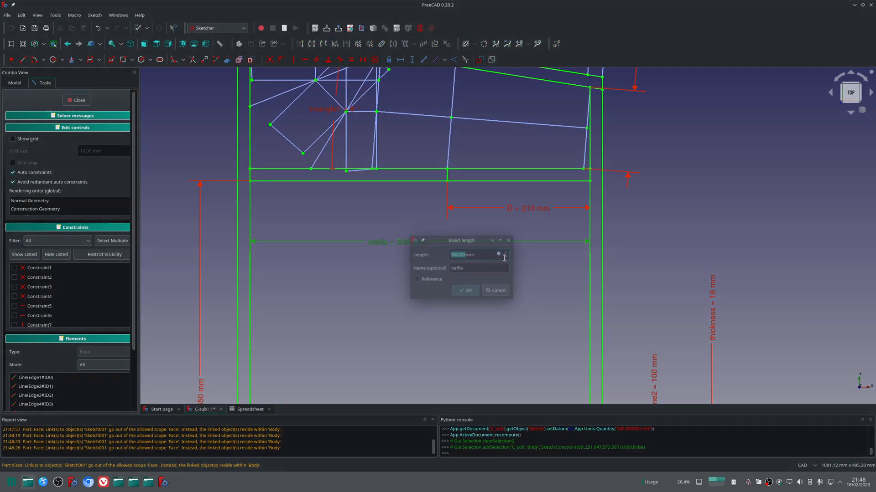
left_click(464, 290)
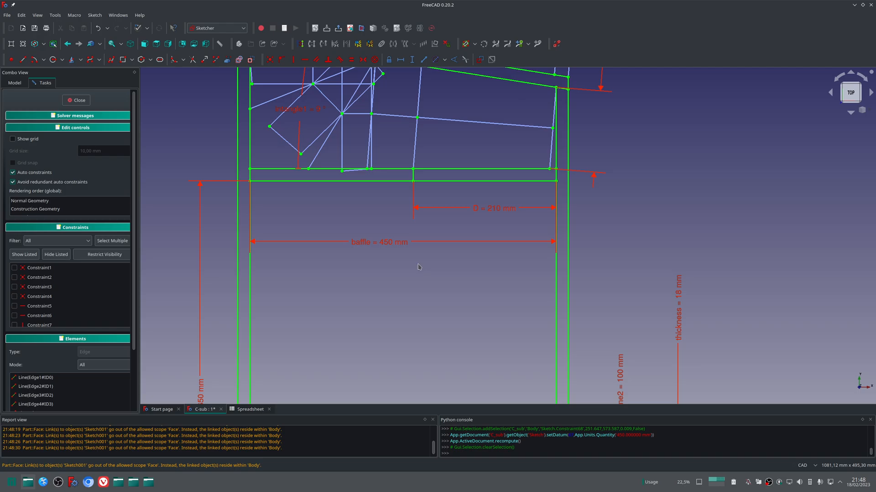
mouse_move(390, 248)
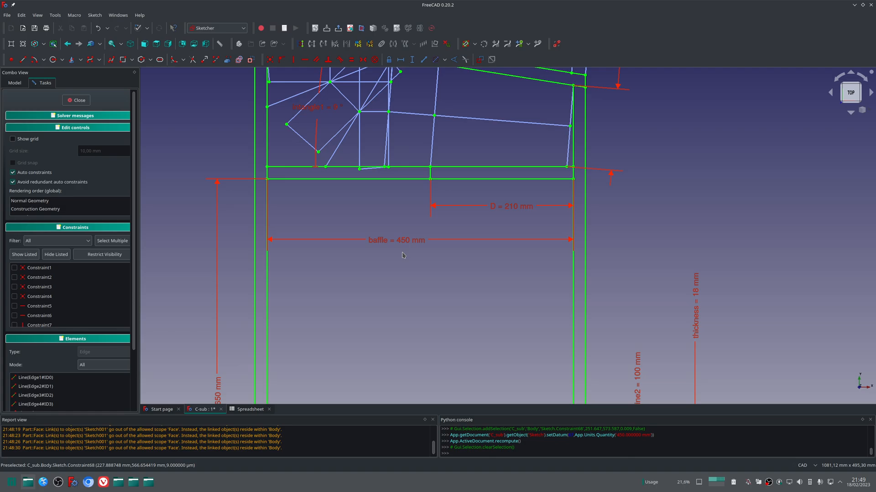
mouse_move(389, 253)
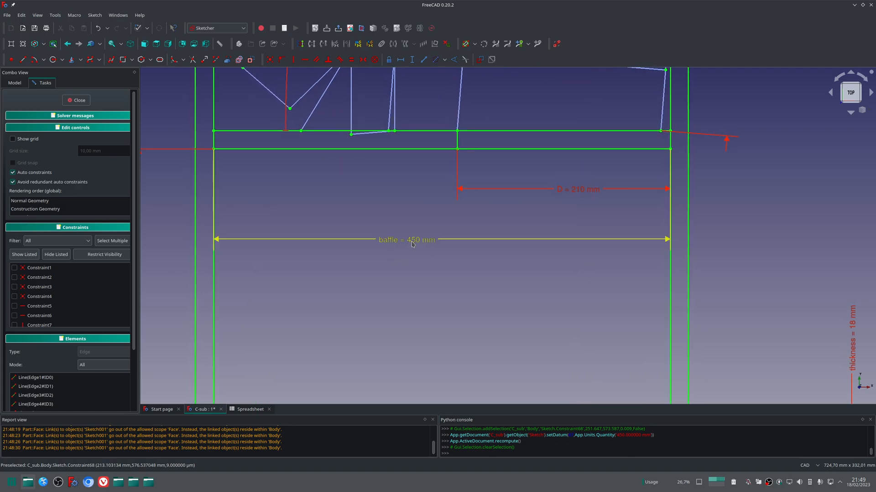
Shrink the baffle width further to 420 mm
double_click(413, 239)
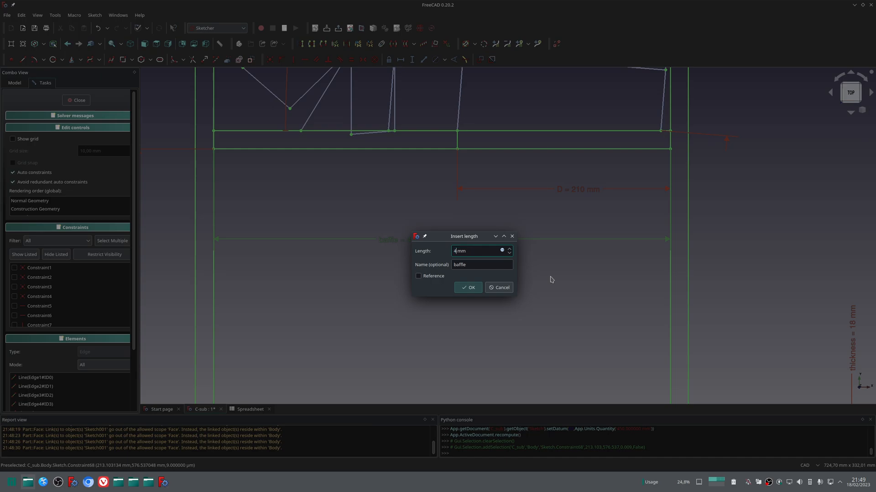
type("2")
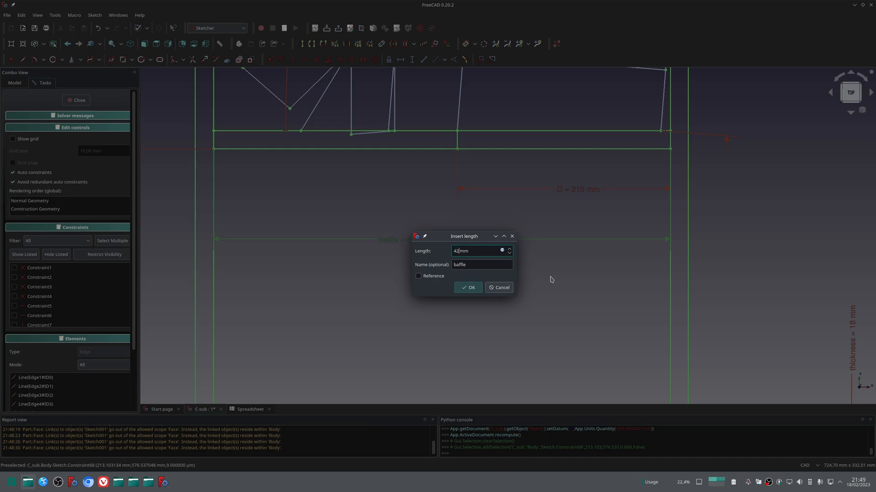
left_click(467, 287)
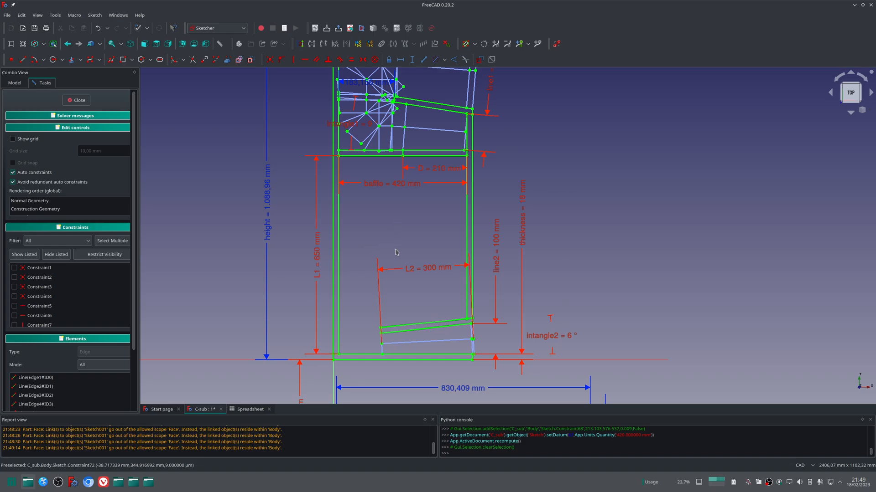
mouse_move(384, 242)
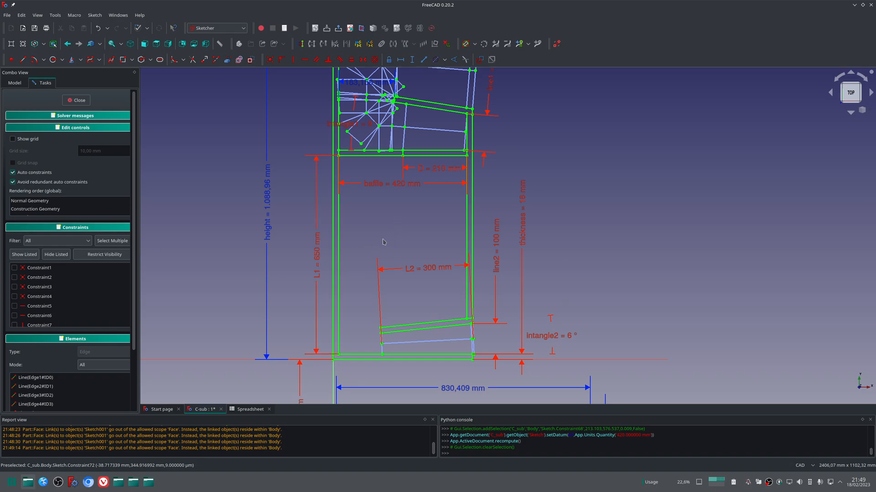
mouse_move(343, 254)
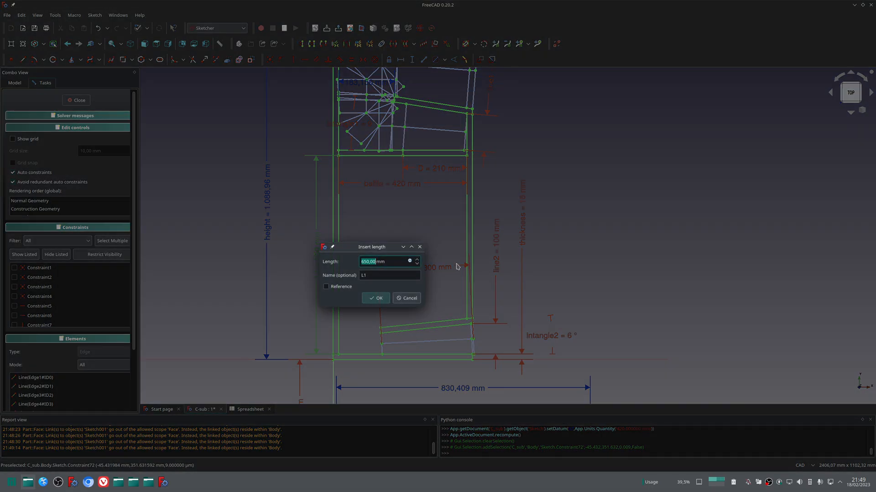
Step the L1 length down from 650 mm through 500 to 450 mm
left_click(376, 297)
type("50")
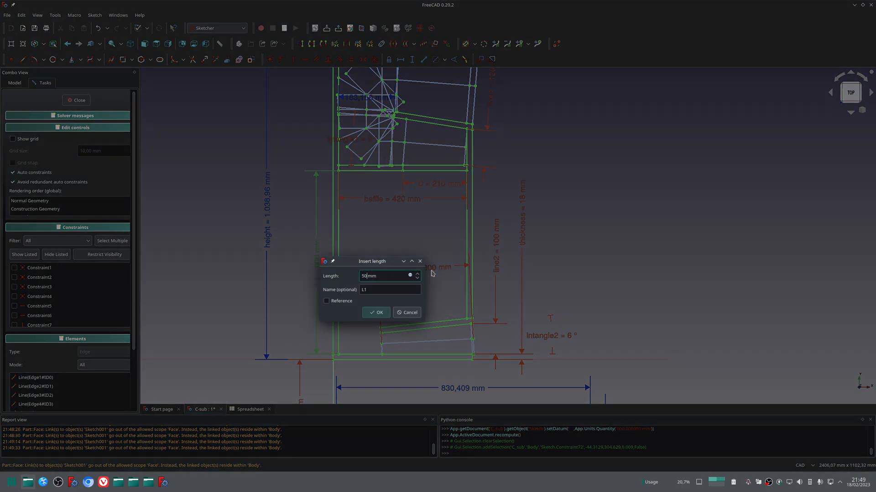
left_click(375, 312)
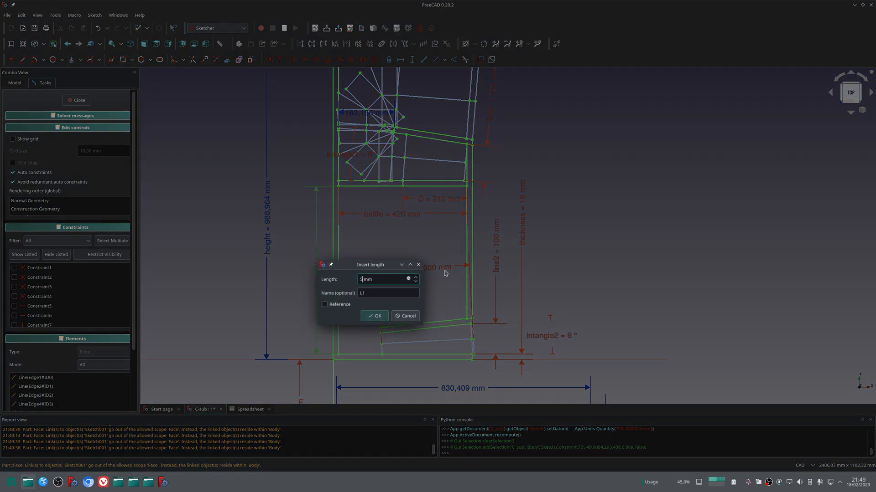
left_click(374, 315)
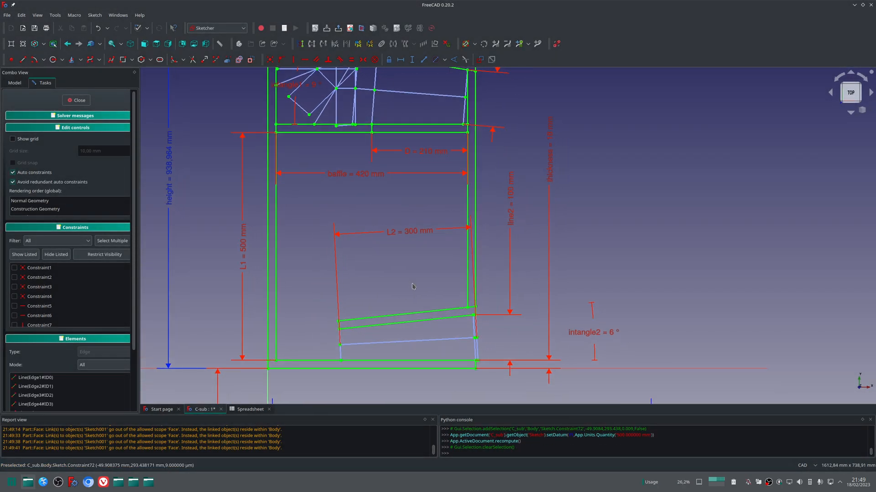
double_click(243, 251)
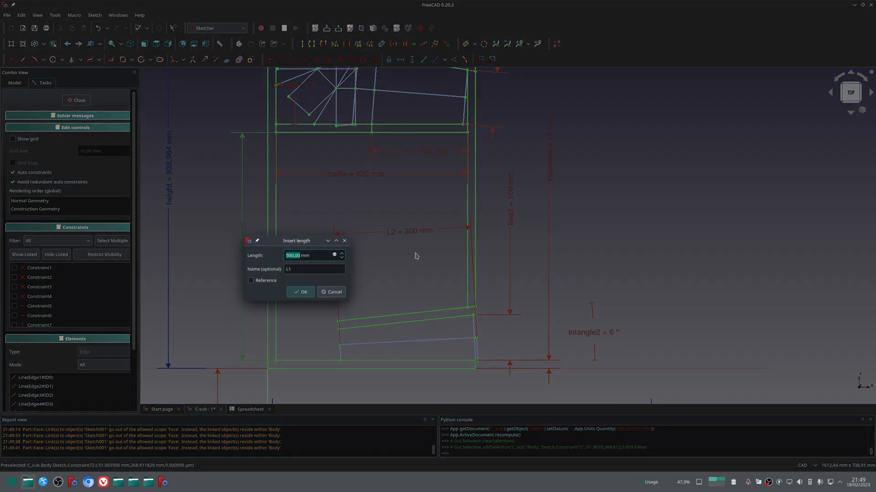
left_click(300, 292)
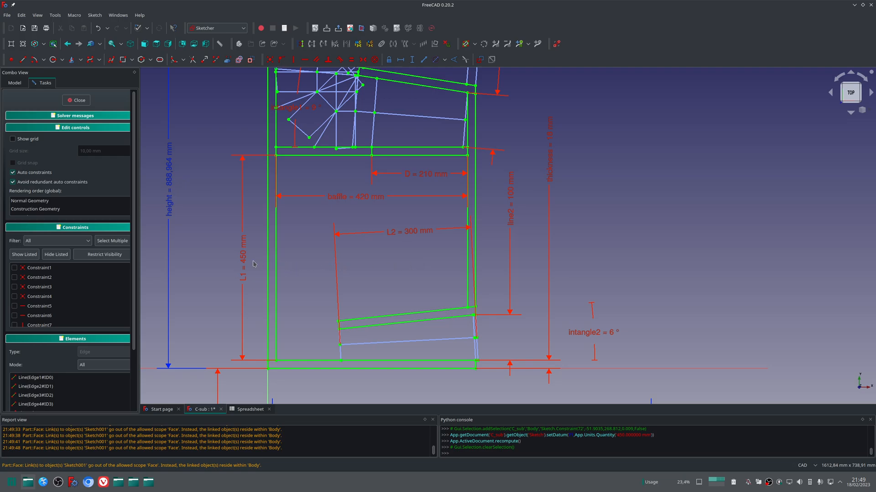
mouse_move(244, 259)
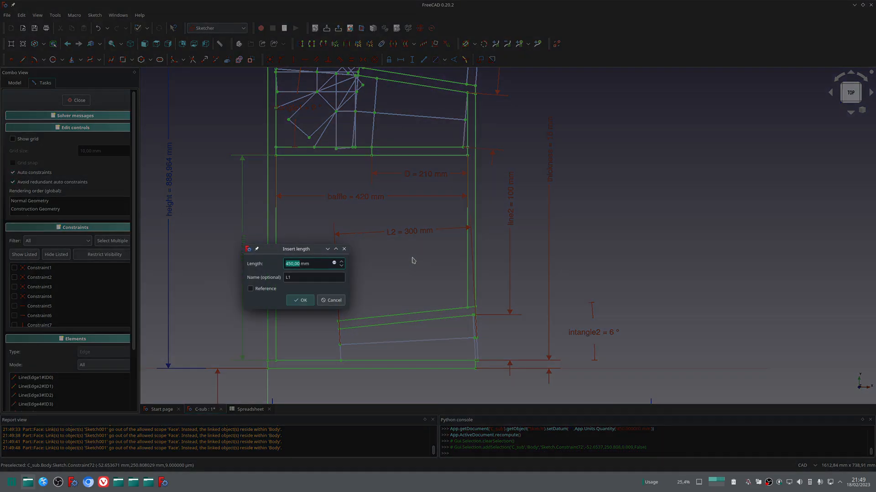
Reduce L1 further to 400 mm and then 350 mm
type("4 mm")
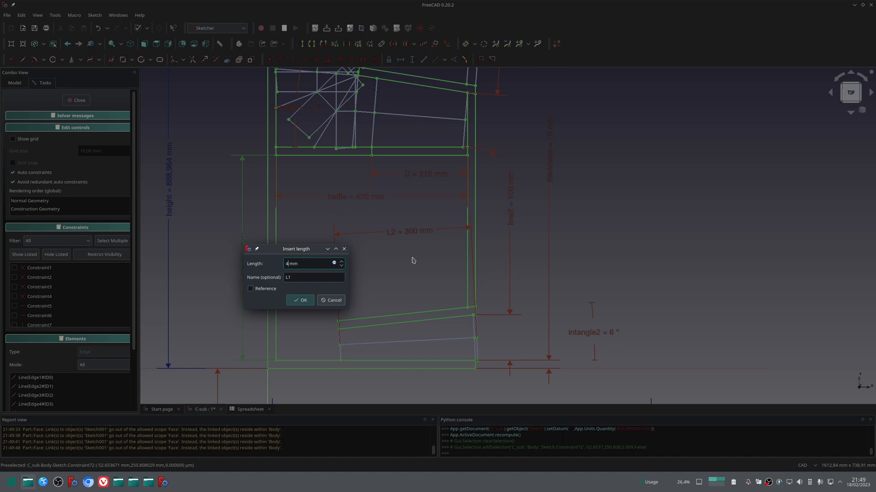
left_click(299, 301)
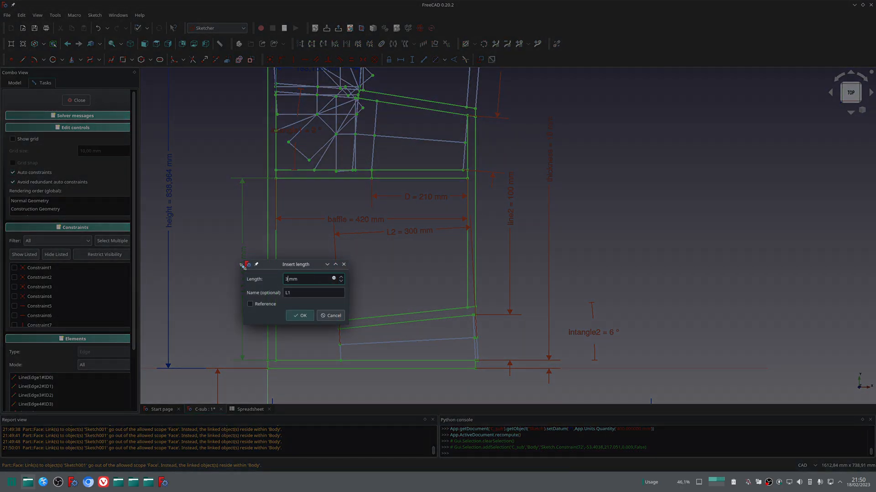
left_click(299, 316)
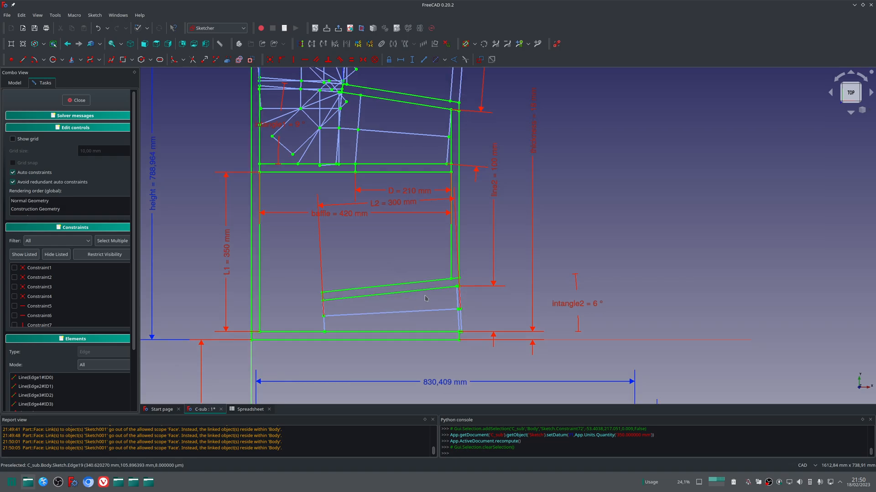
mouse_move(395, 209)
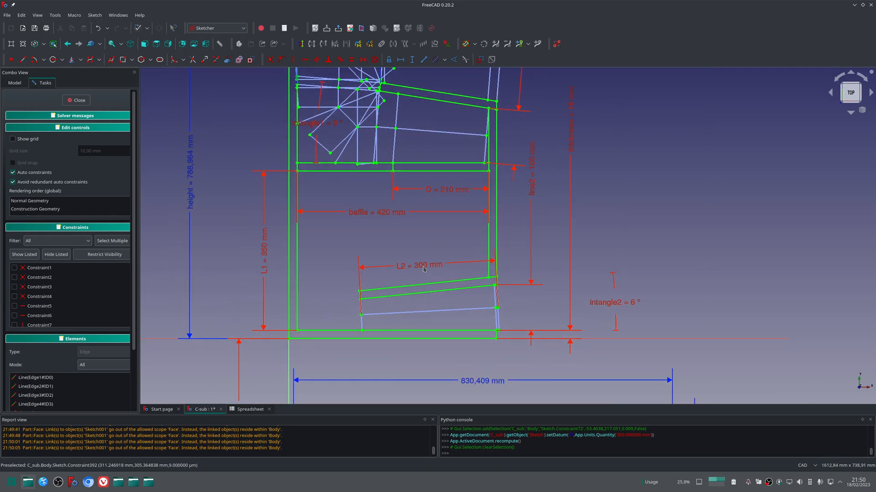
Halve the L2 length to 150 mm
double_click(421, 265)
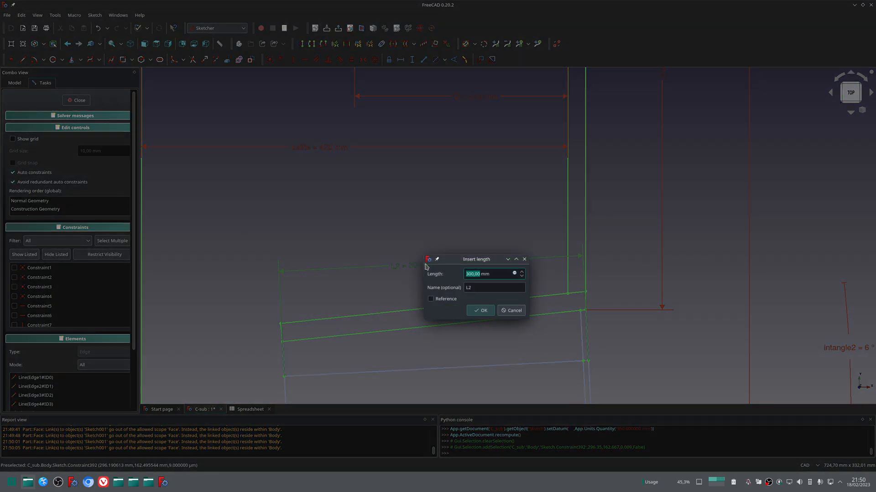
left_click(480, 310)
type("150")
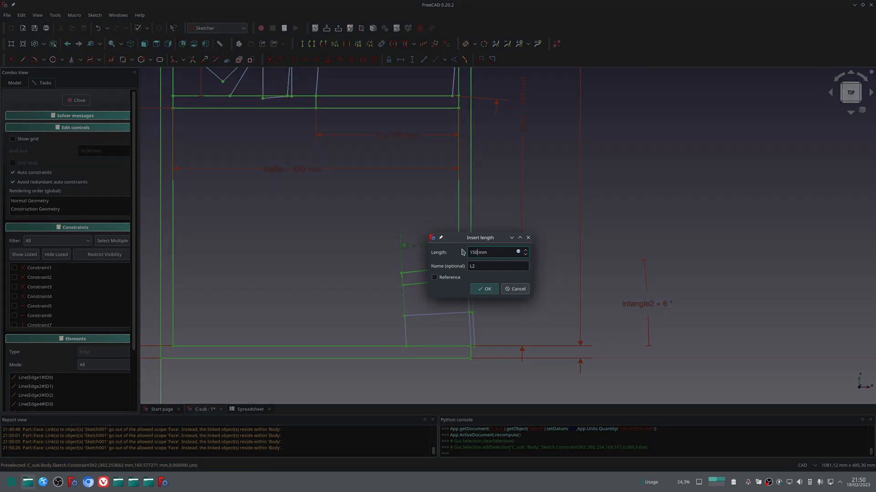
left_click(484, 288)
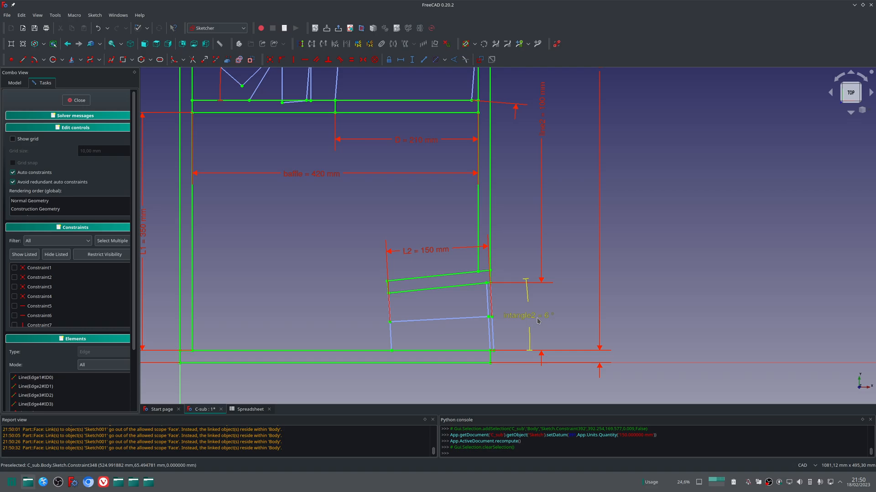
mouse_move(538, 322)
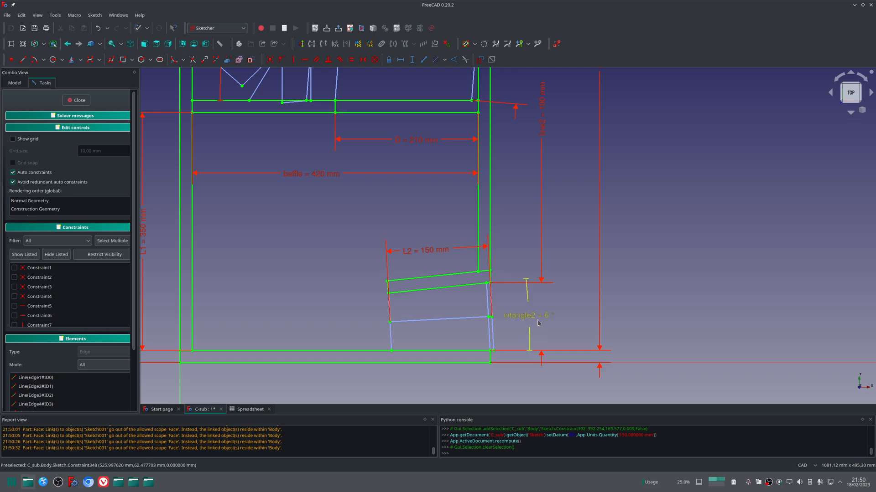
mouse_move(535, 323)
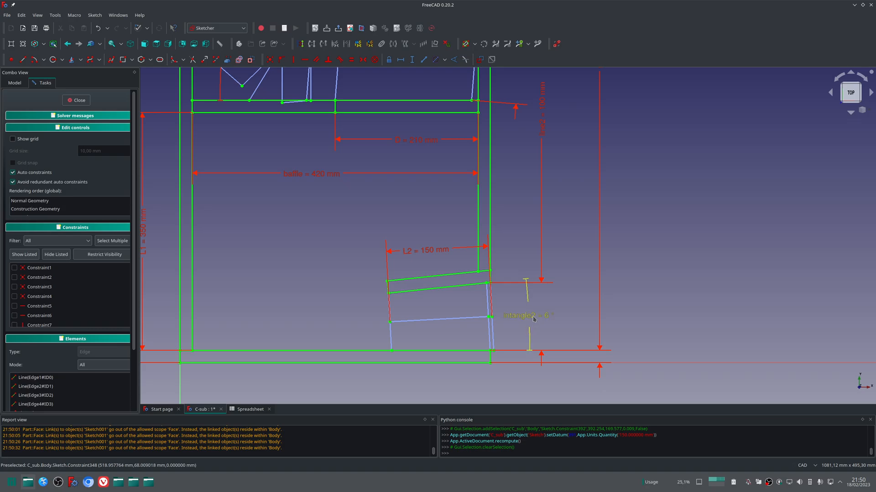
Set Intangle2 to 0°, then undo it after the sketch fails
double_click(525, 318)
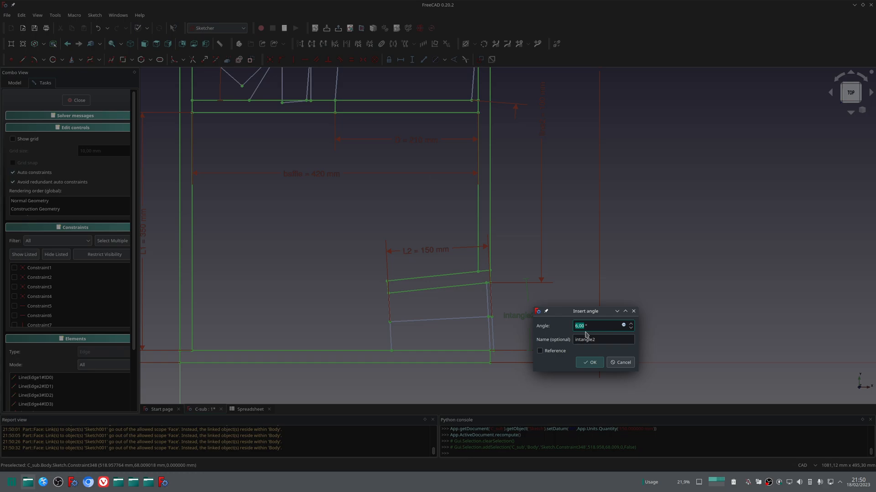
type("0")
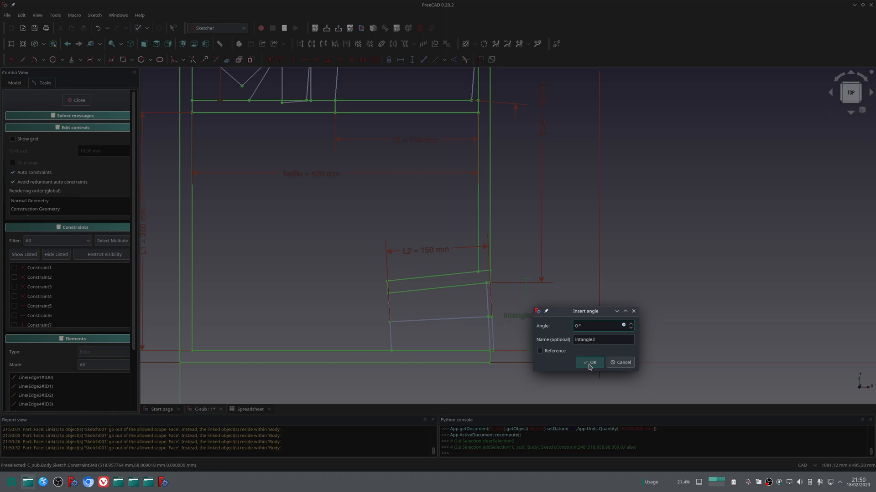
left_click(589, 363)
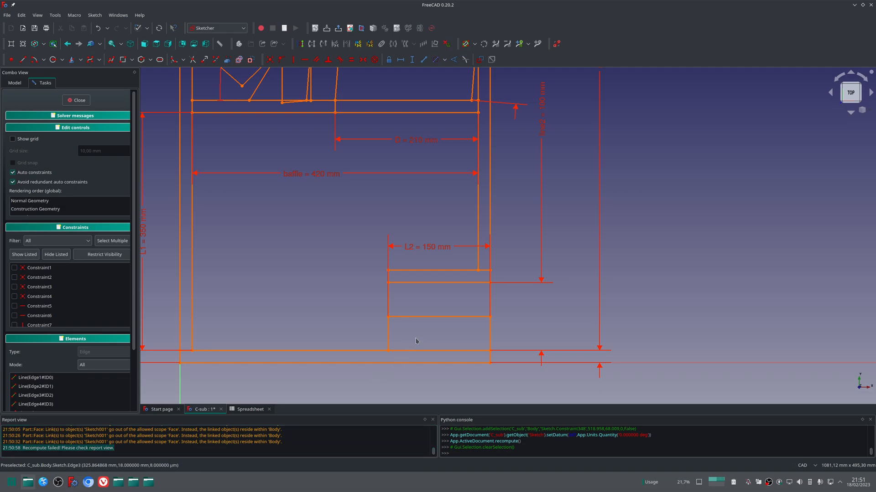
left_click(99, 28)
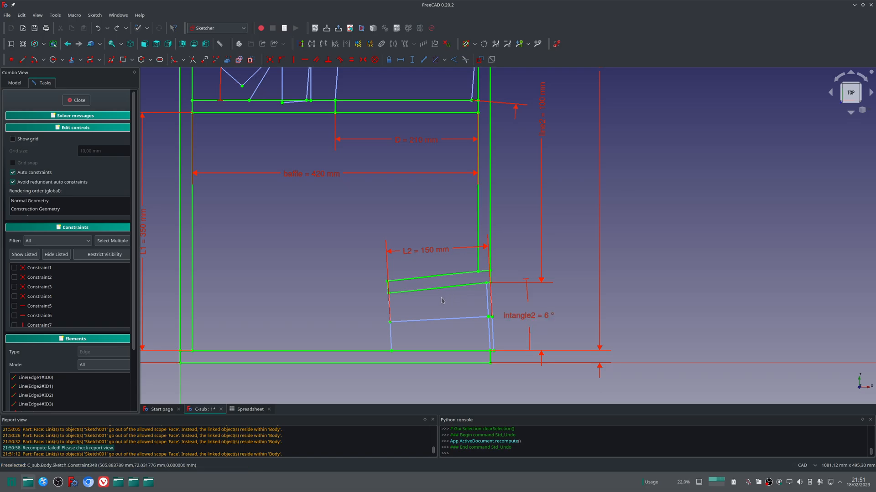
mouse_move(460, 300)
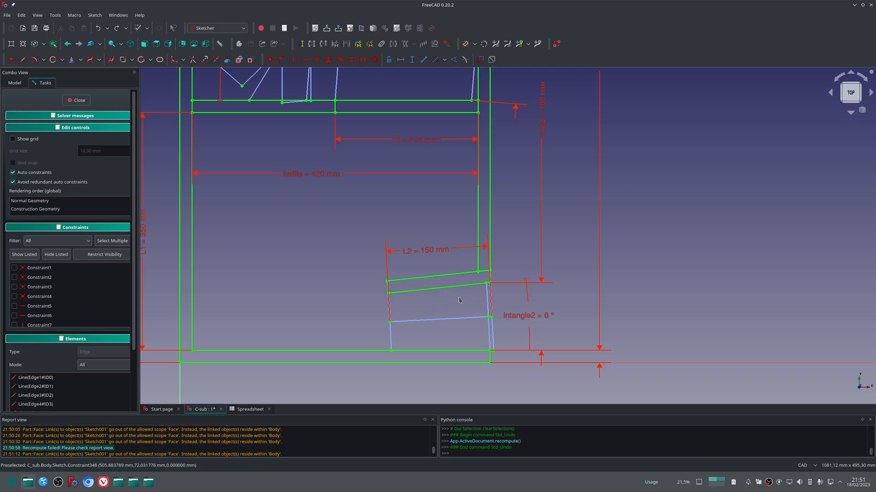
Set Intangle2 to a practically zero 0,001° instead
left_click(528, 315)
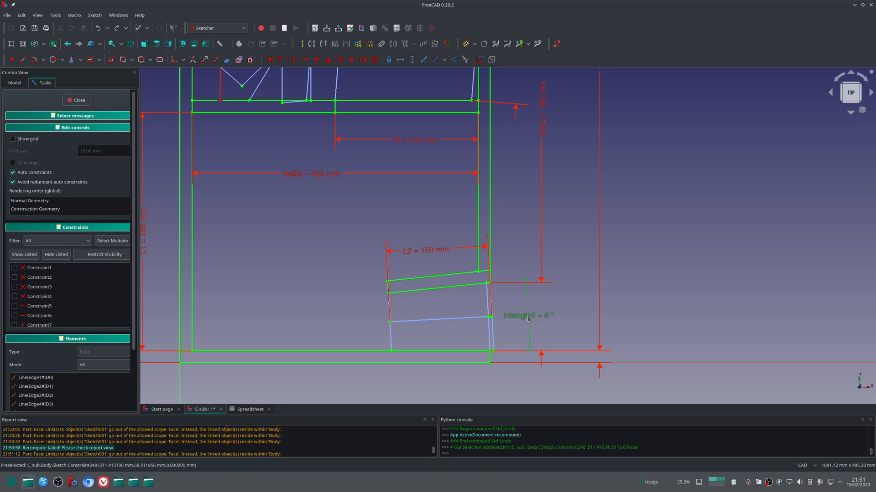
double_click(530, 316)
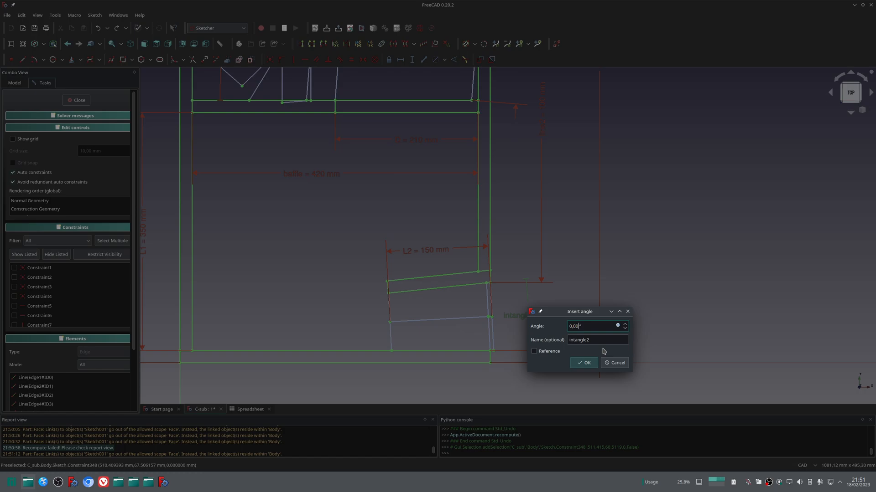
type("0,001")
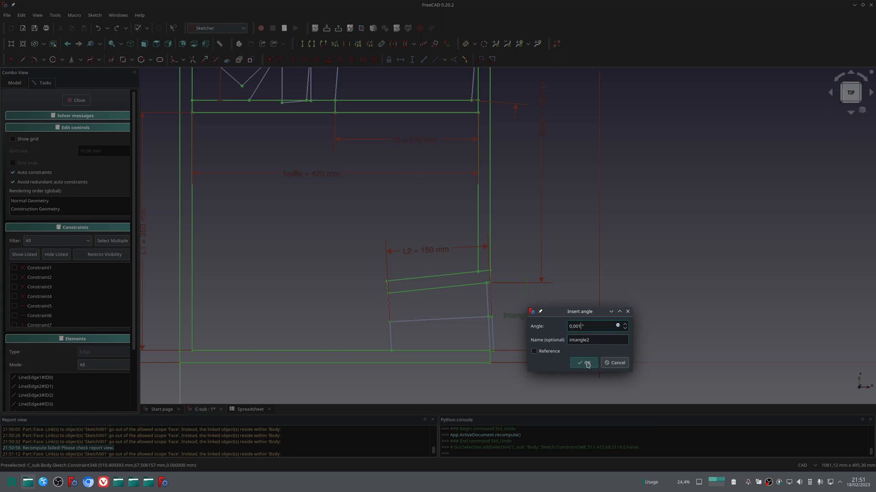
left_click(584, 363)
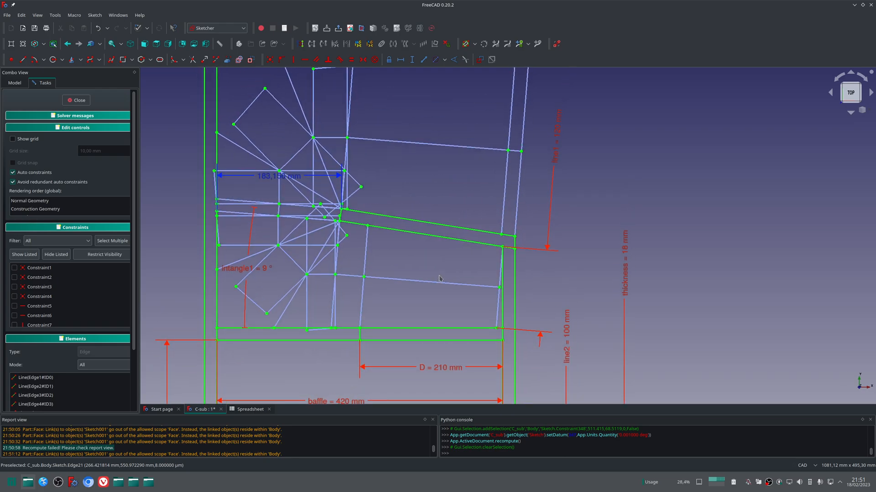
mouse_move(556, 190)
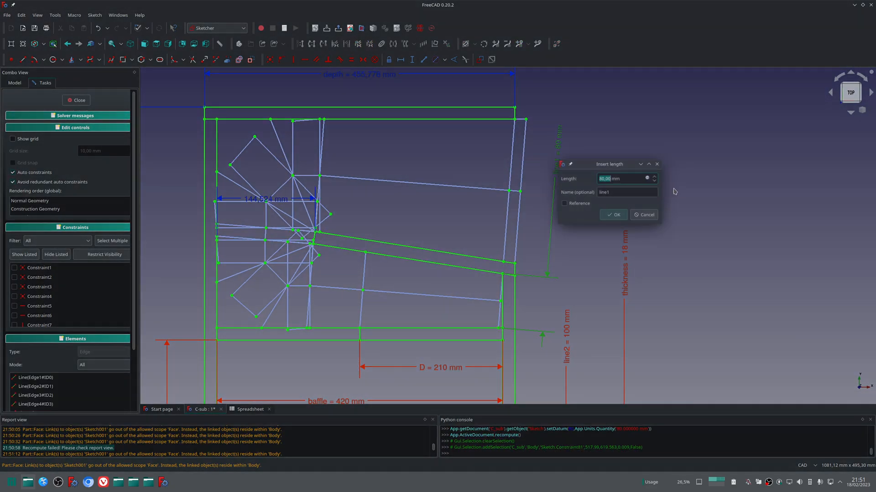
Re-enter the line1 length and set the intangle1 taper angle to 12°
left_click(613, 215)
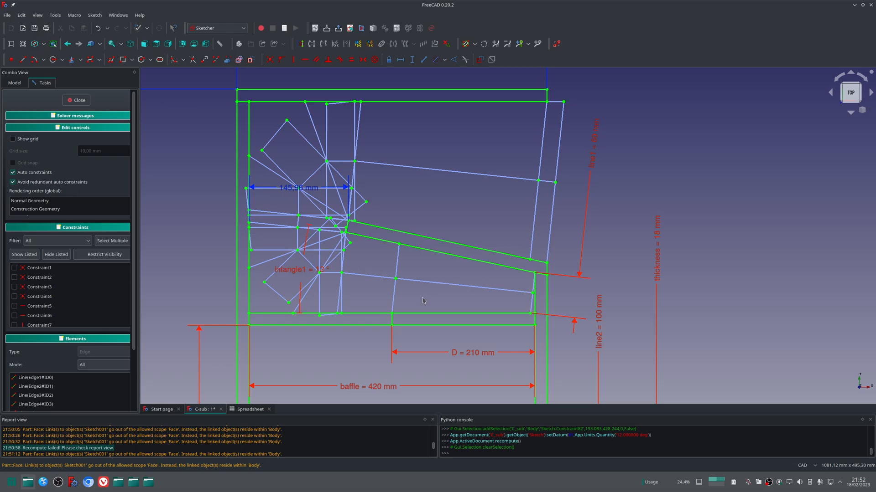
mouse_move(442, 245)
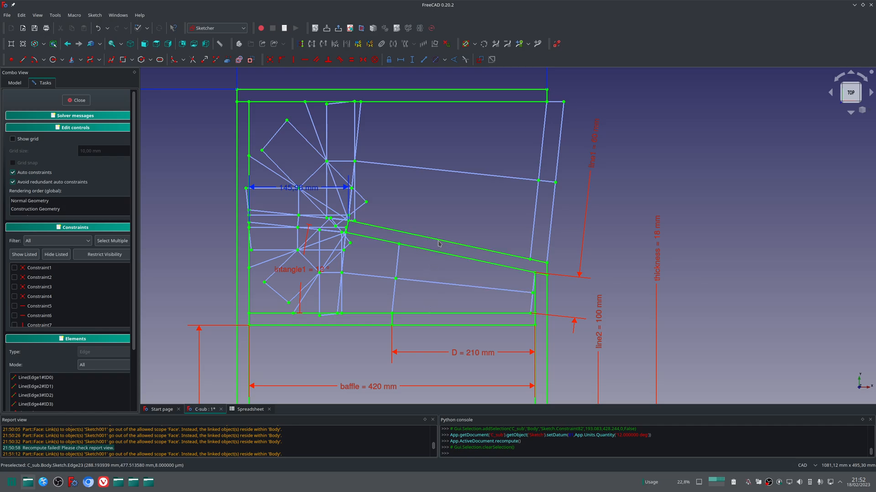
mouse_move(540, 257)
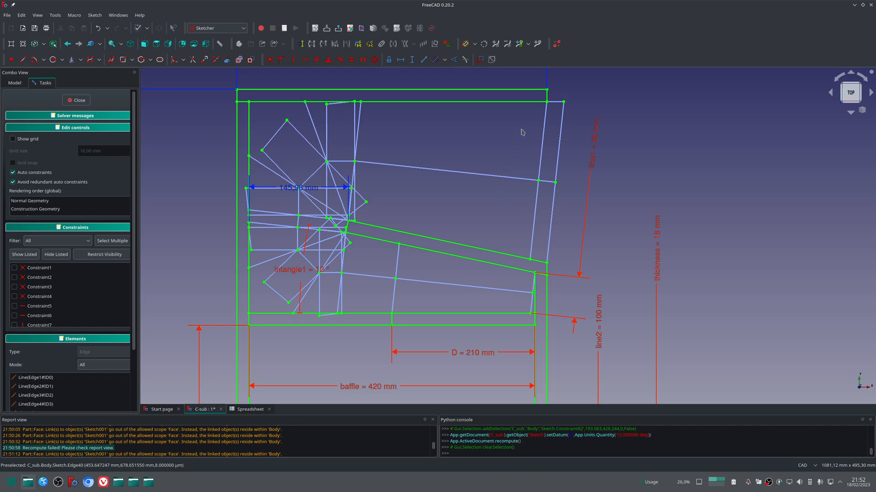
left_click(301, 270)
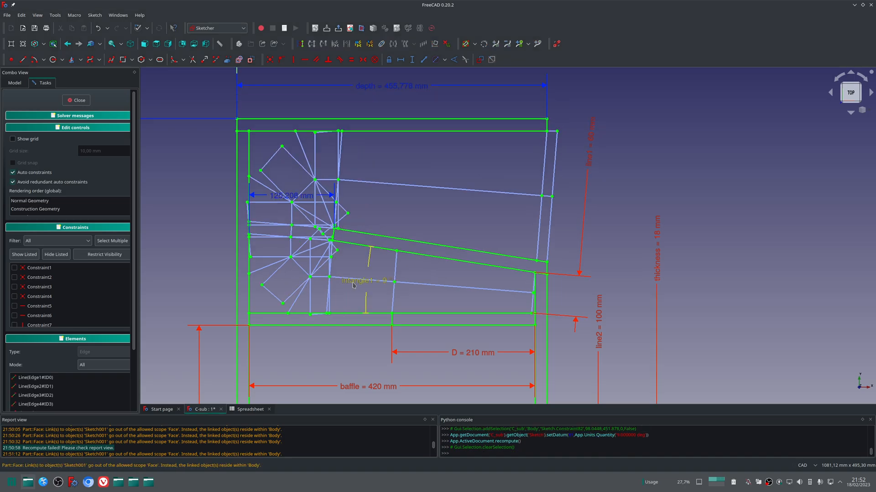
Step the intangle1 taper angle down through 6 and 3 to 0.00°, making the panels parallel
left_click(471, 295)
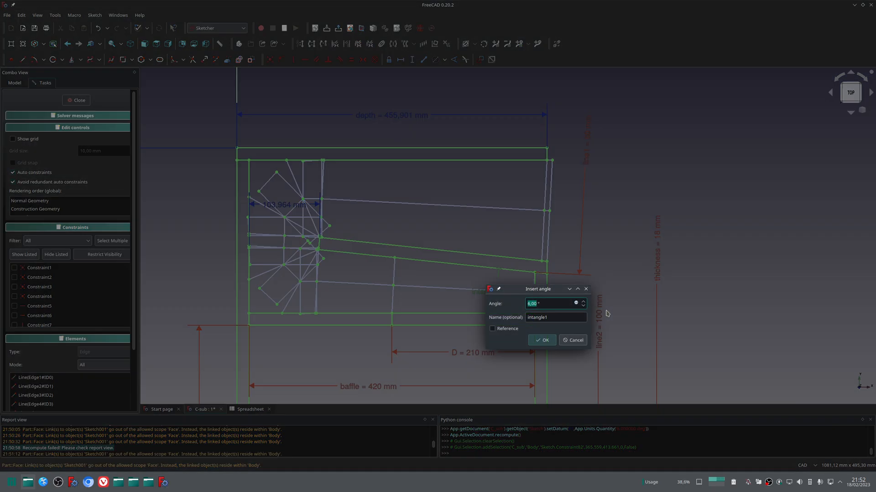
left_click(542, 340)
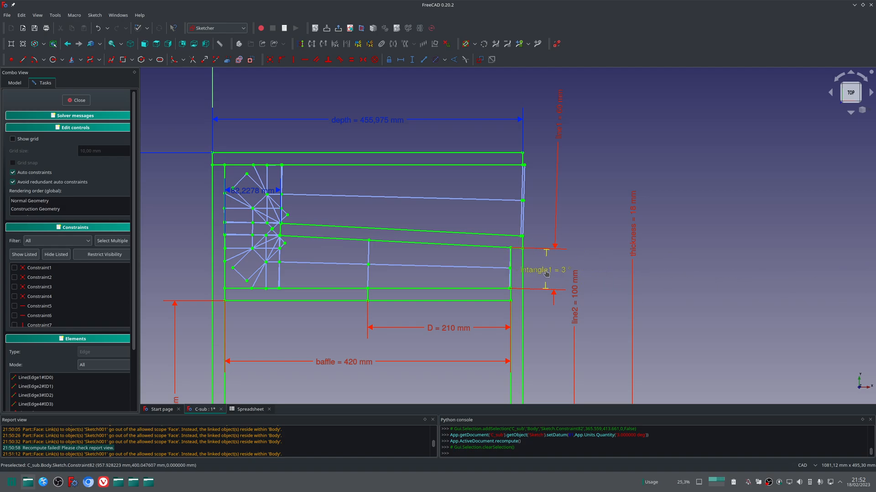
mouse_move(339, 248)
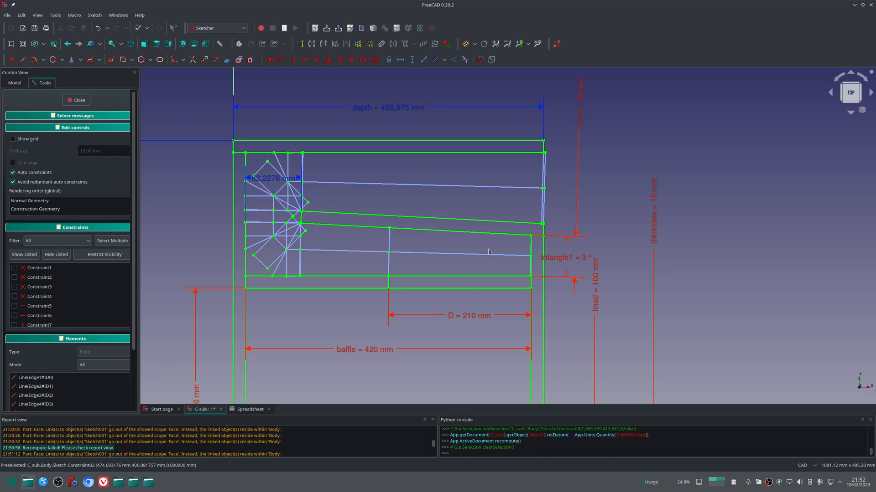
mouse_move(436, 184)
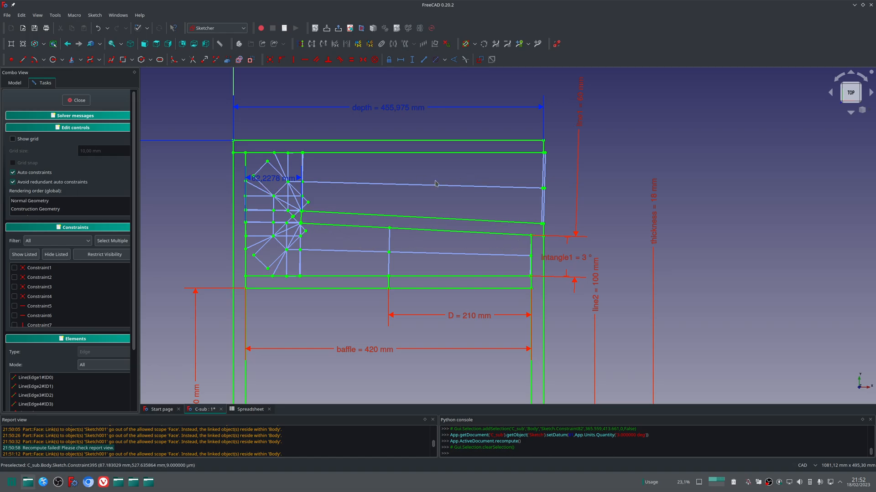
mouse_move(475, 257)
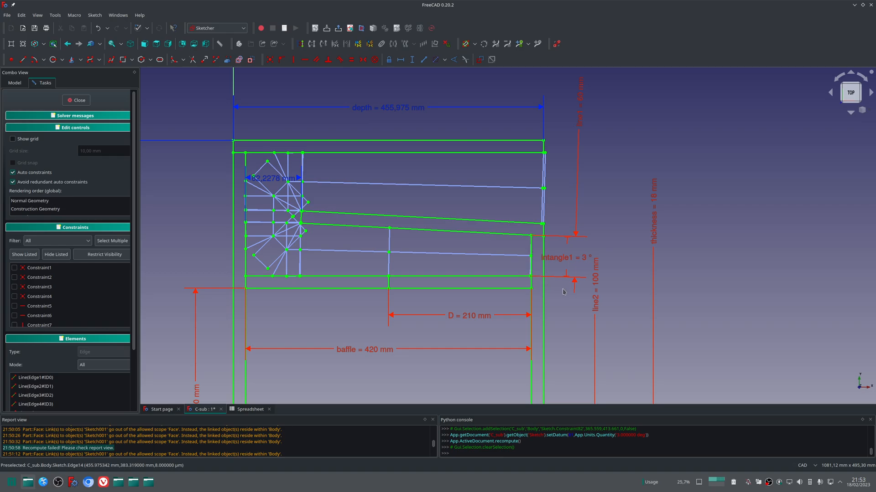
double_click(569, 258)
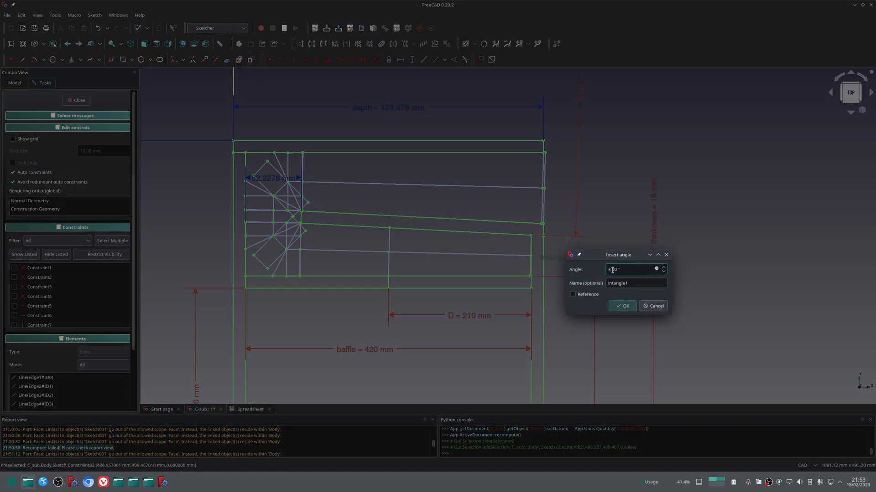
type("0.00")
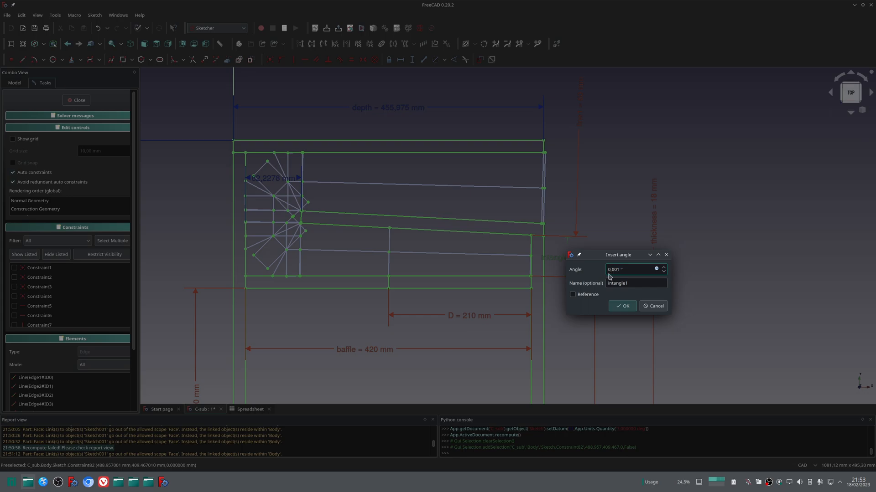
left_click(622, 306)
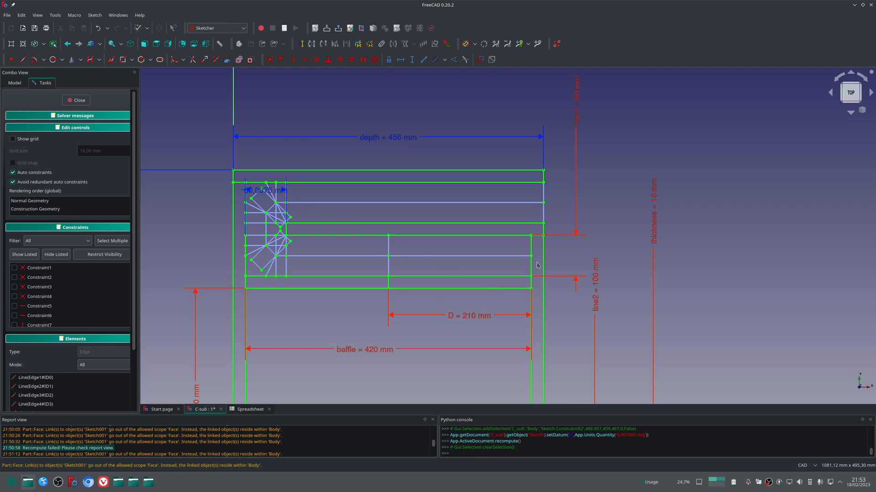
mouse_move(488, 193)
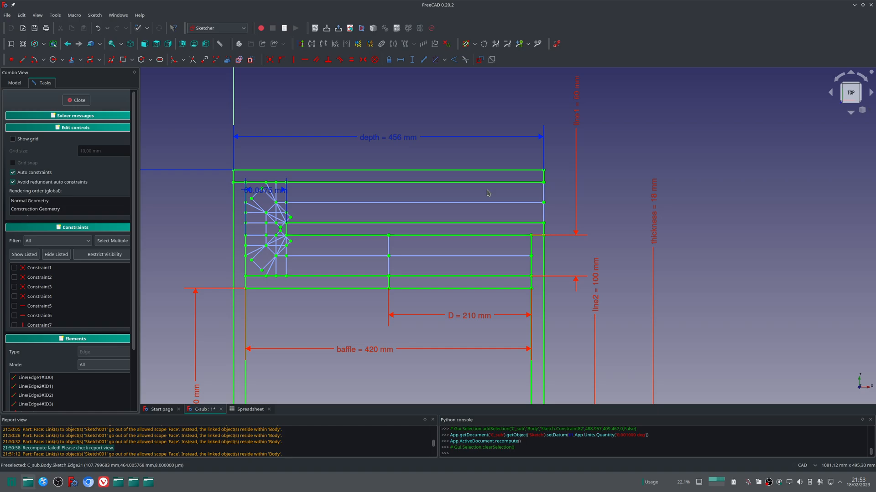
scroll("down", 3)
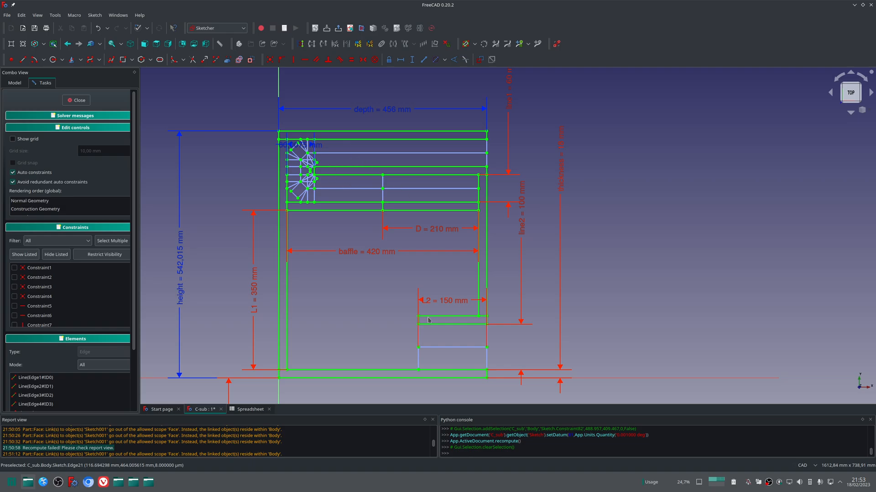
mouse_move(369, 185)
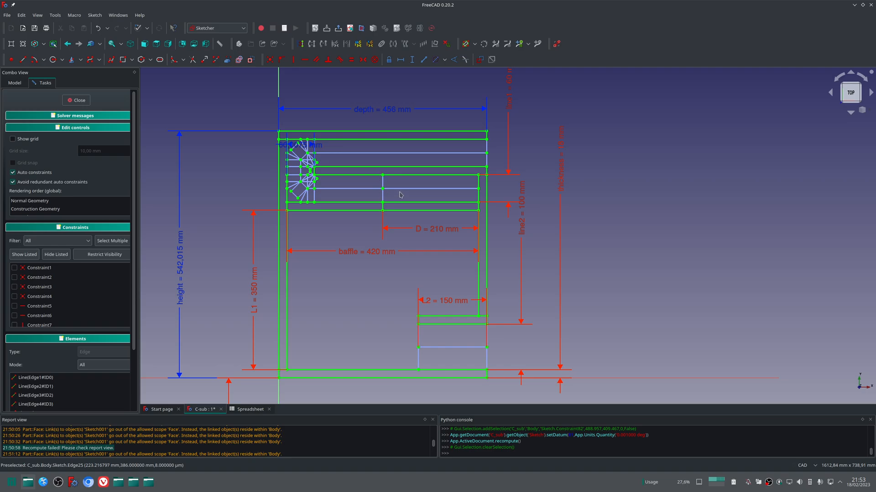
mouse_move(384, 199)
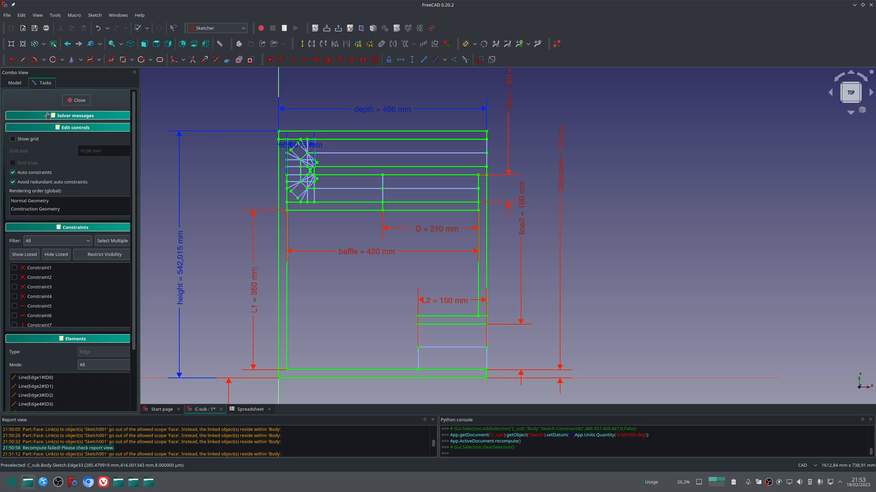
Leave the sketch and check the spreadsheet's Cab Total cell showing 159,66 l
left_click(76, 100)
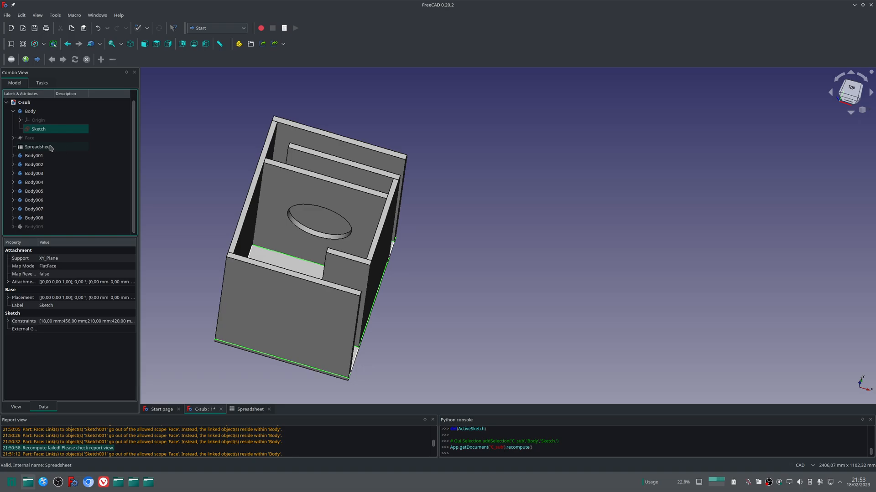
double_click(38, 146)
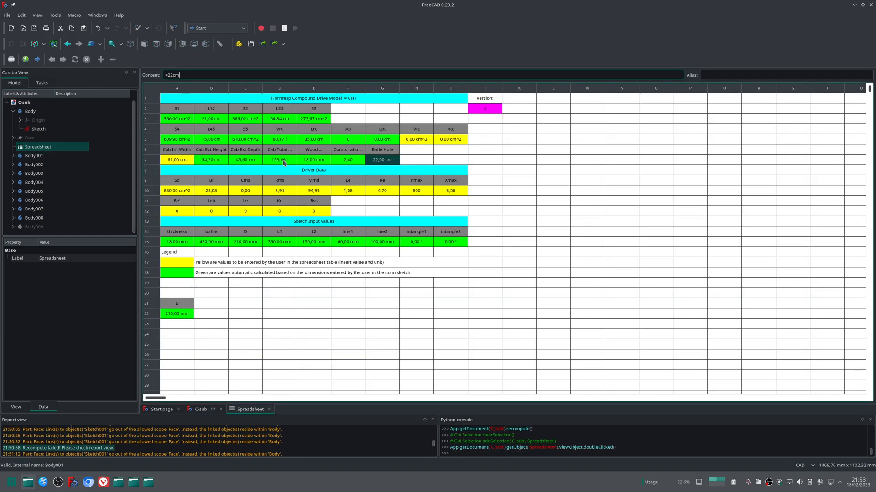
left_click(279, 160)
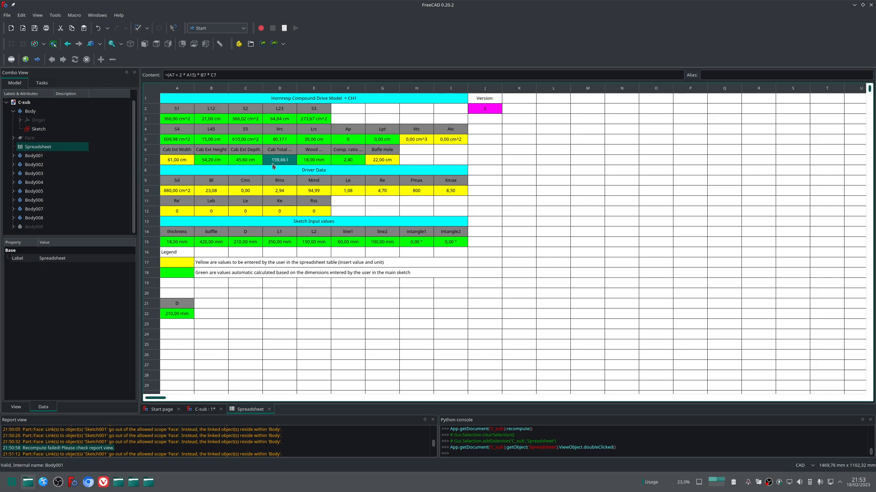
mouse_move(276, 165)
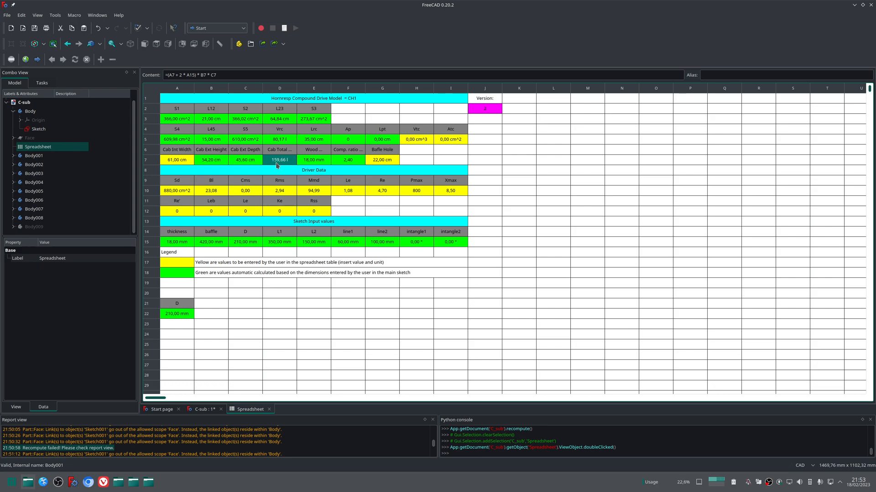
mouse_move(96, 145)
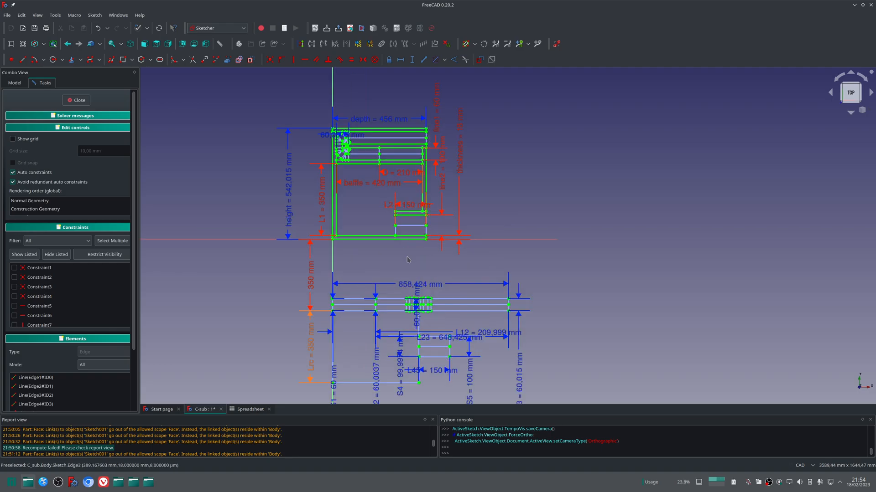
mouse_move(409, 277)
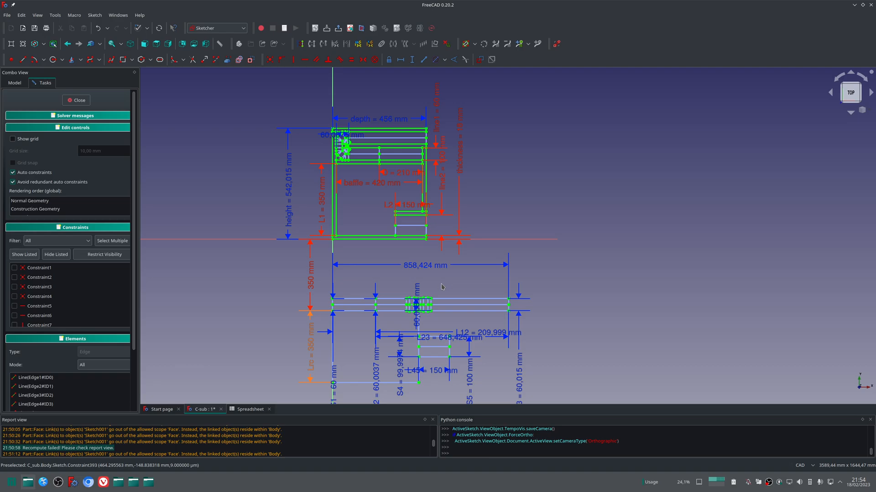
mouse_move(349, 254)
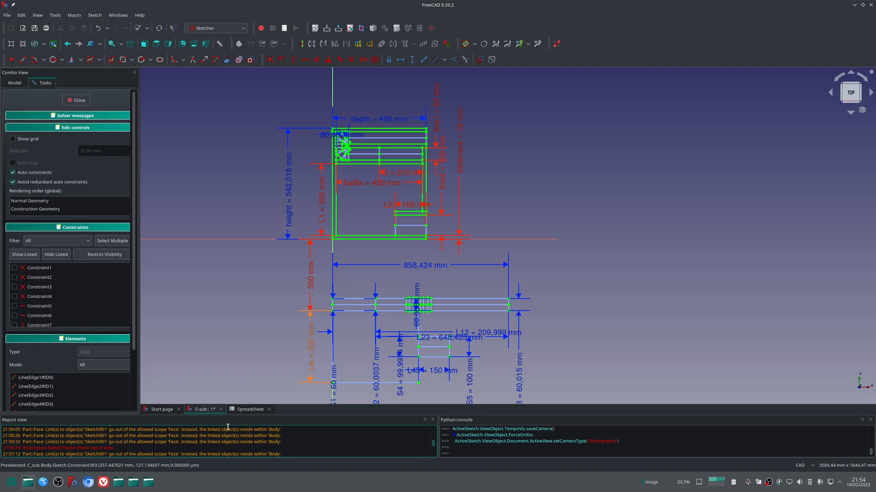
Clear the old warning messages from the Report view
right_click(228, 429)
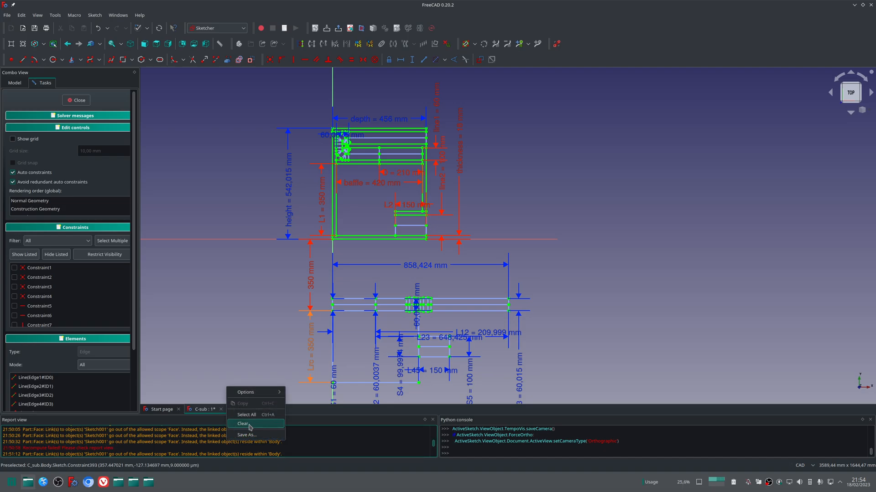
left_click(242, 423)
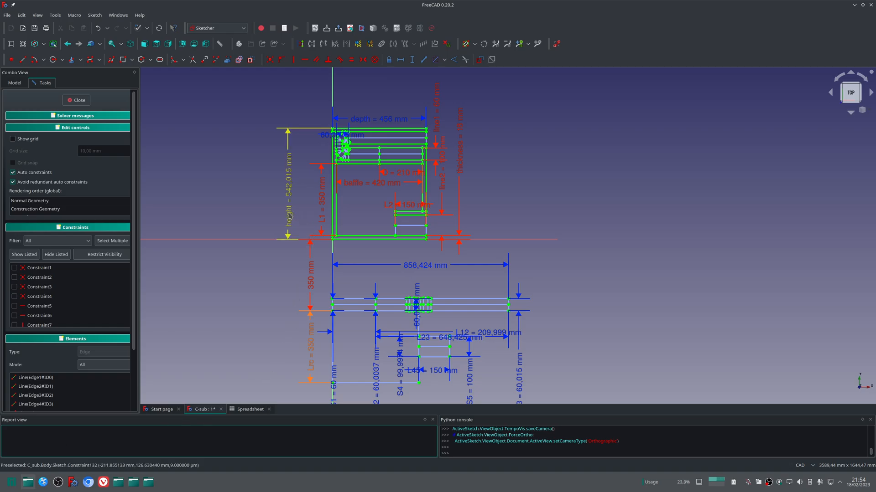
mouse_move(292, 211)
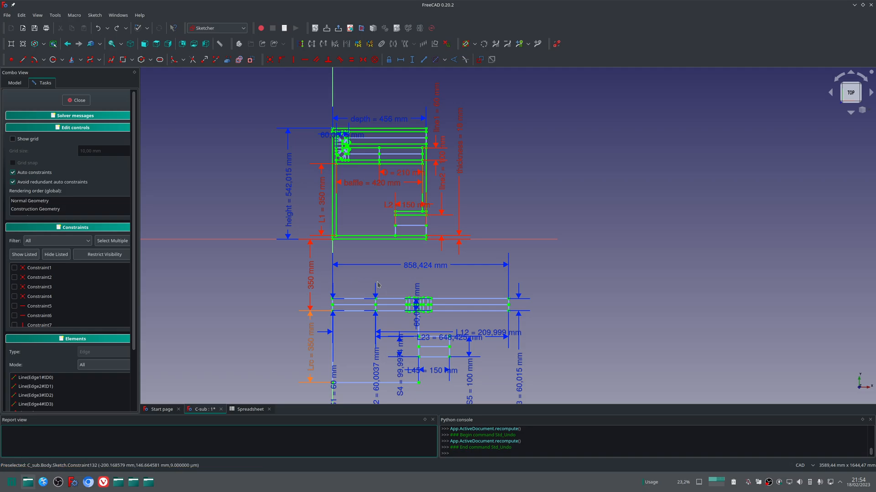
mouse_move(366, 208)
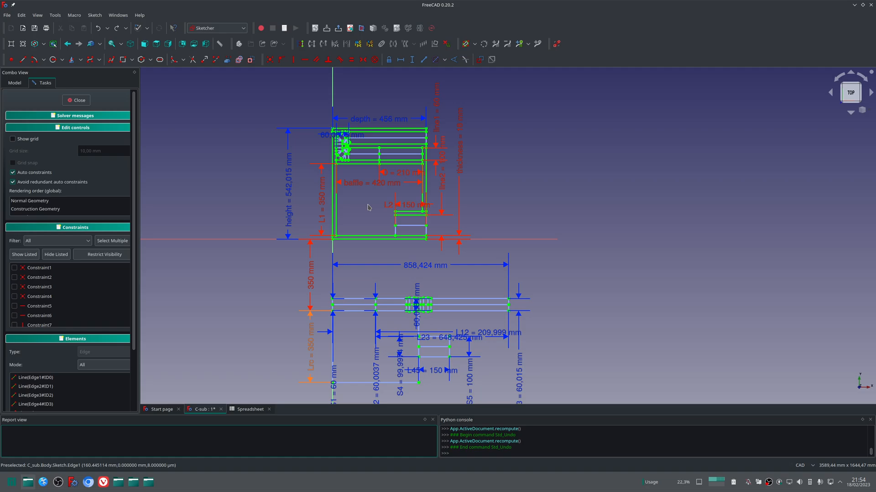